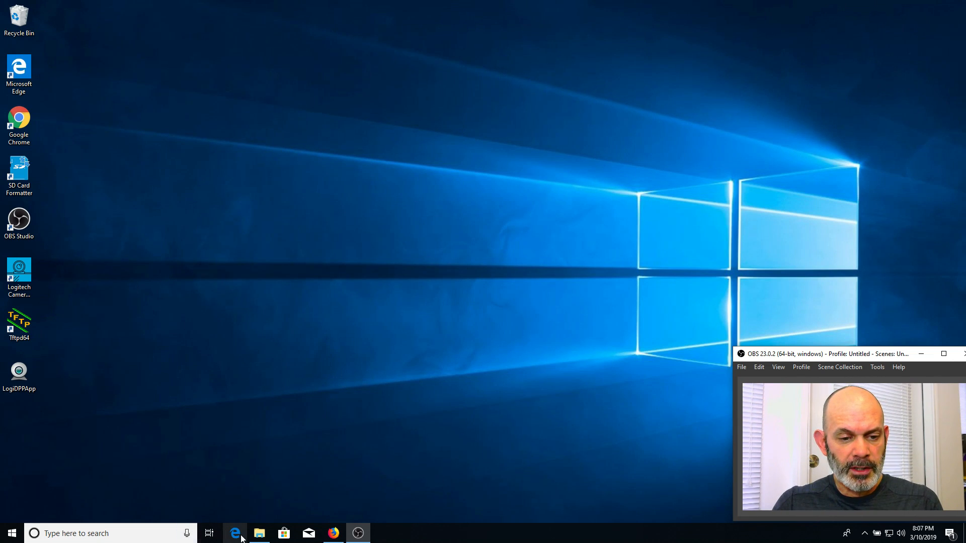
- Show the 64SANDISK (E:) card's properties in File Explorer: exFAT, about 59.4 GB
click(259, 533)
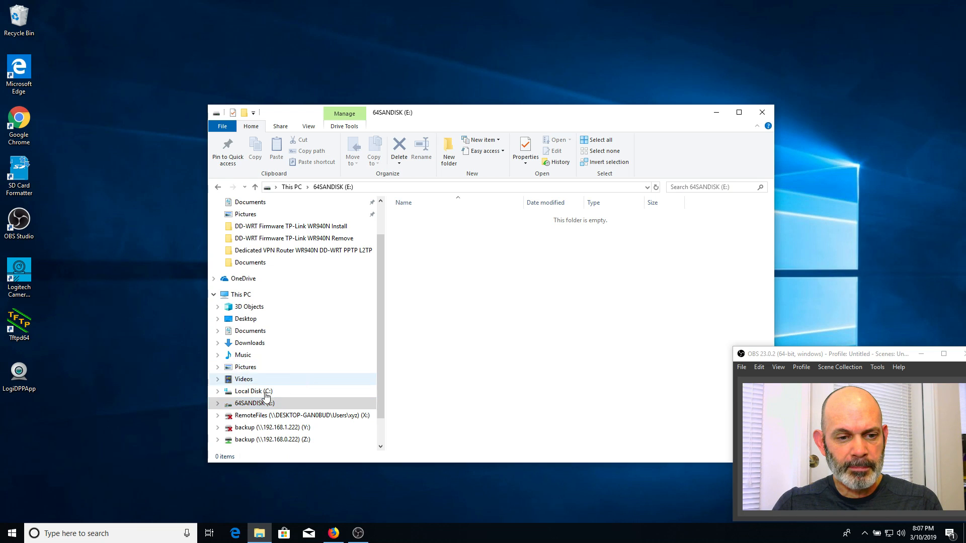
click(253, 403)
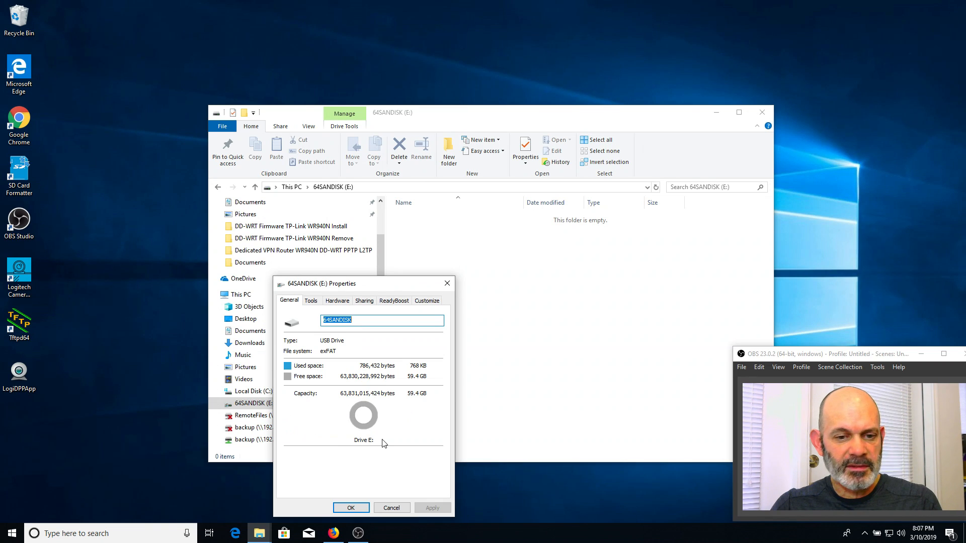
mouse_move(391, 280)
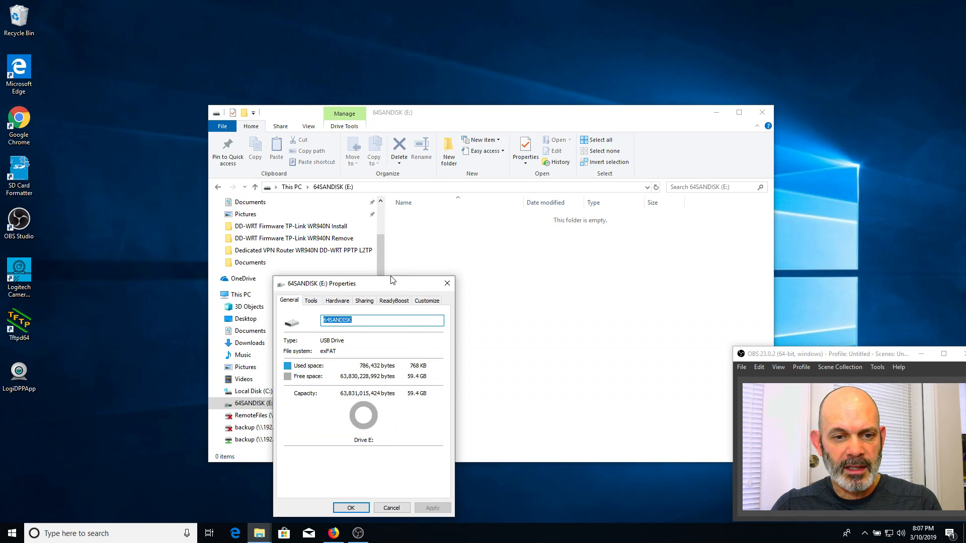
- Move the 64SANDISK properties dialog aside, review the space figures, then cancel it
drag(391, 283, 284, 194)
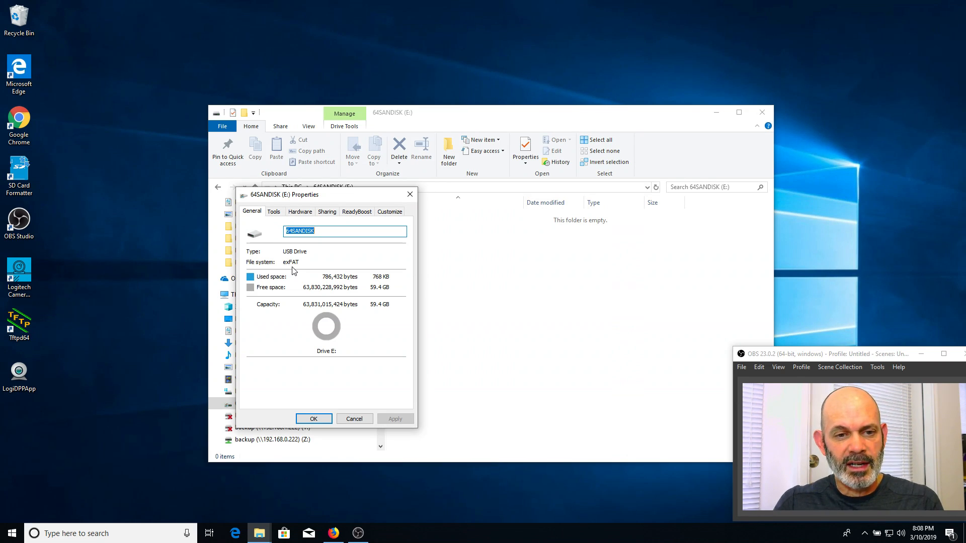
mouse_move(292, 266)
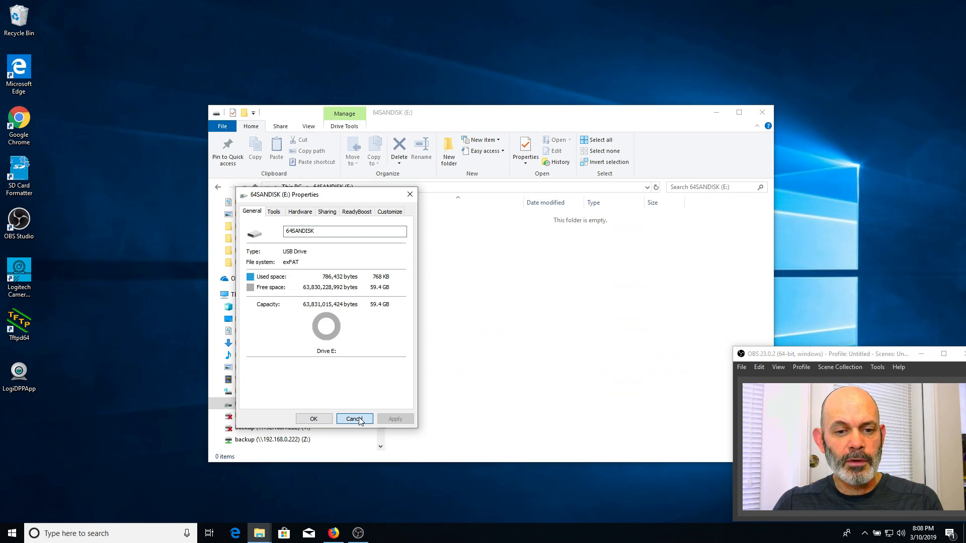
click(354, 418)
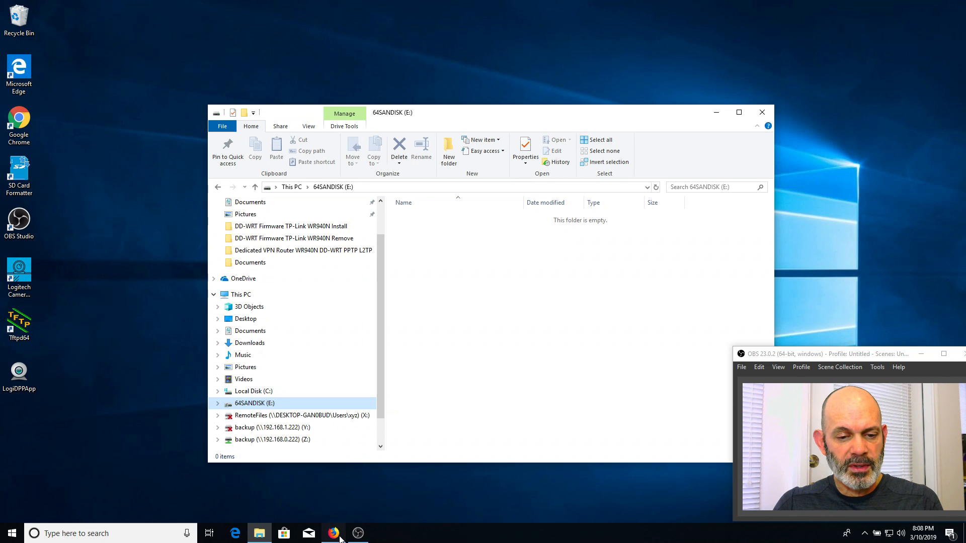
- Switch to Firefox and search Google for GUIFORMAT from the address bar
click(333, 533)
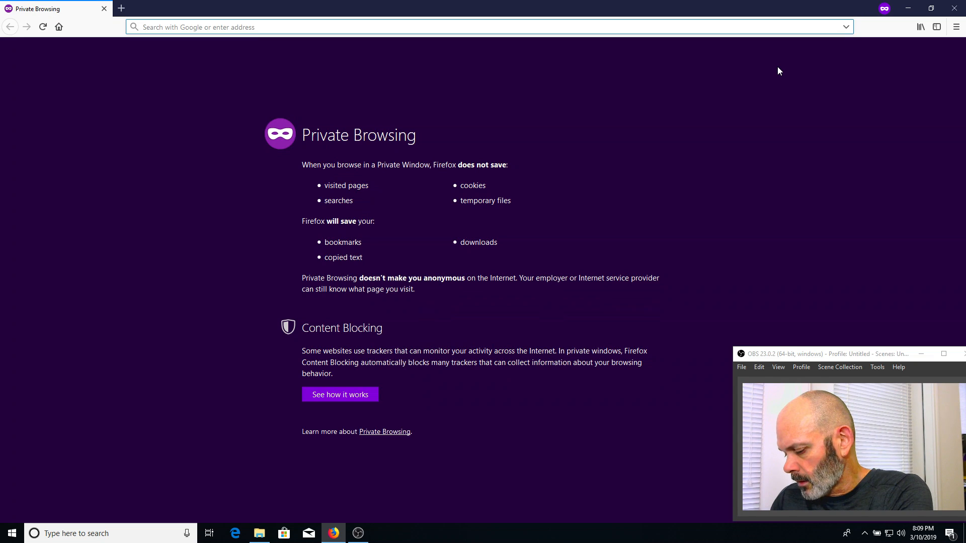
text(GUI)
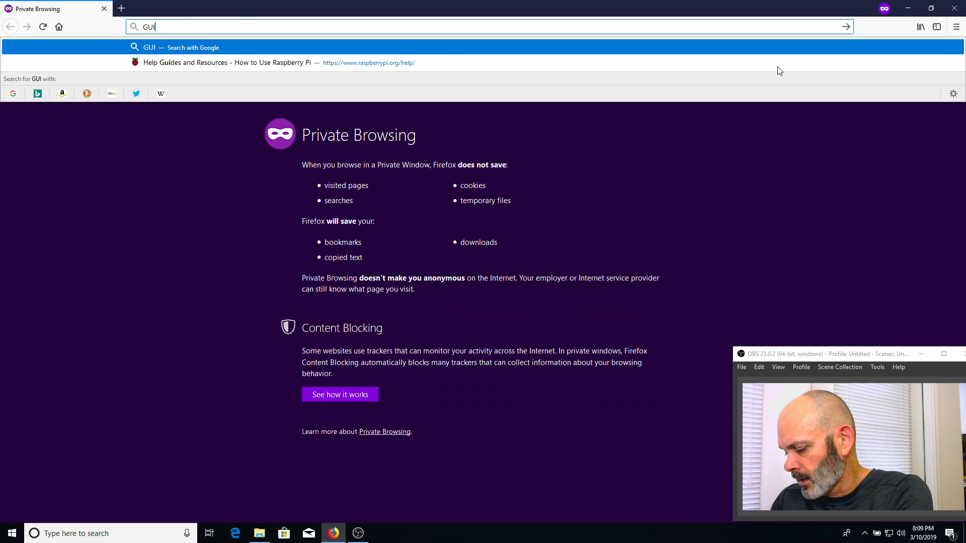
text(FO)
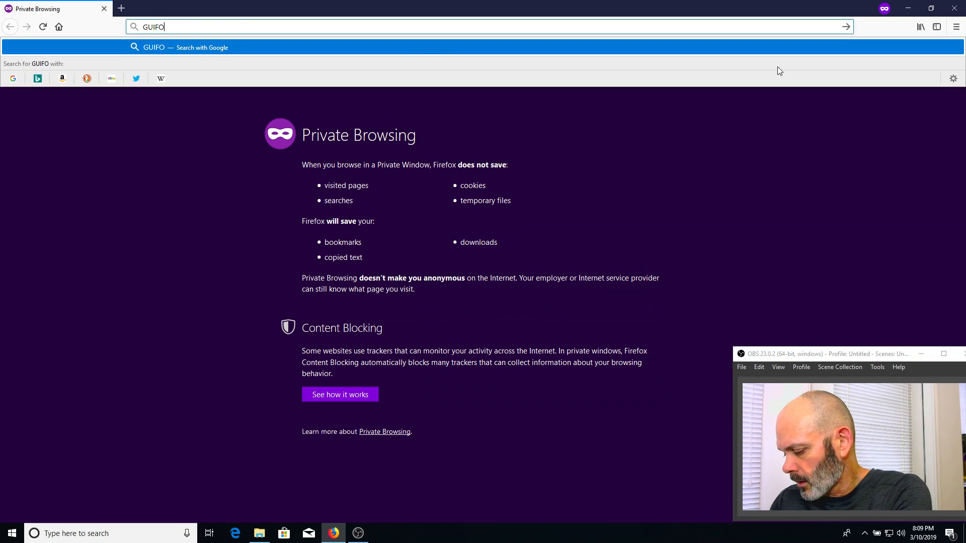
text(RMAT)
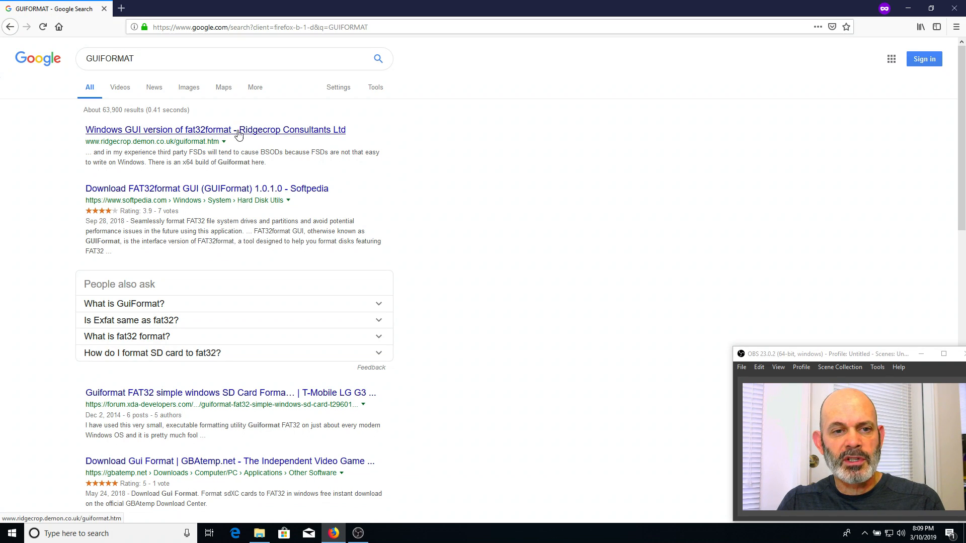
mouse_move(308, 136)
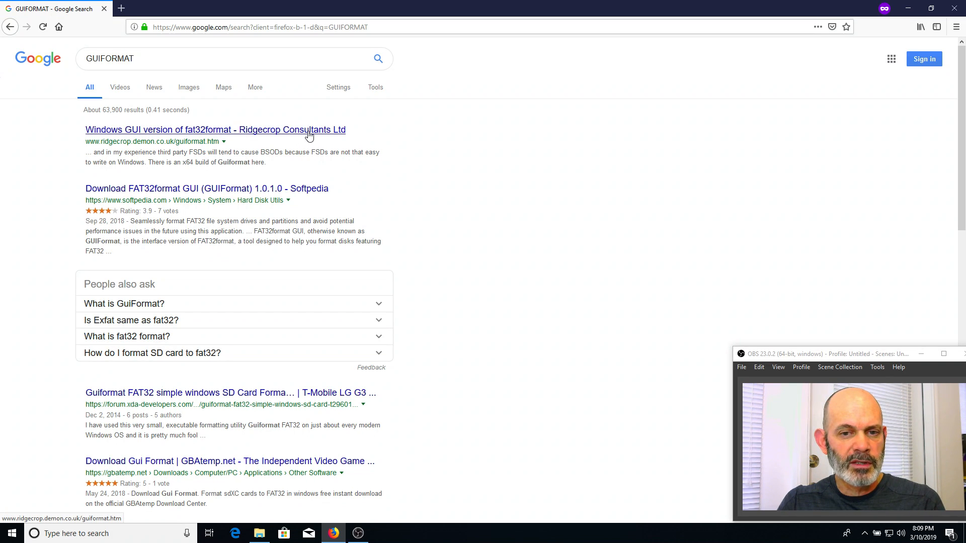
- Download guiformat.exe from Ridgecrop's page into Downloads, replacing the existing copy
click(214, 129)
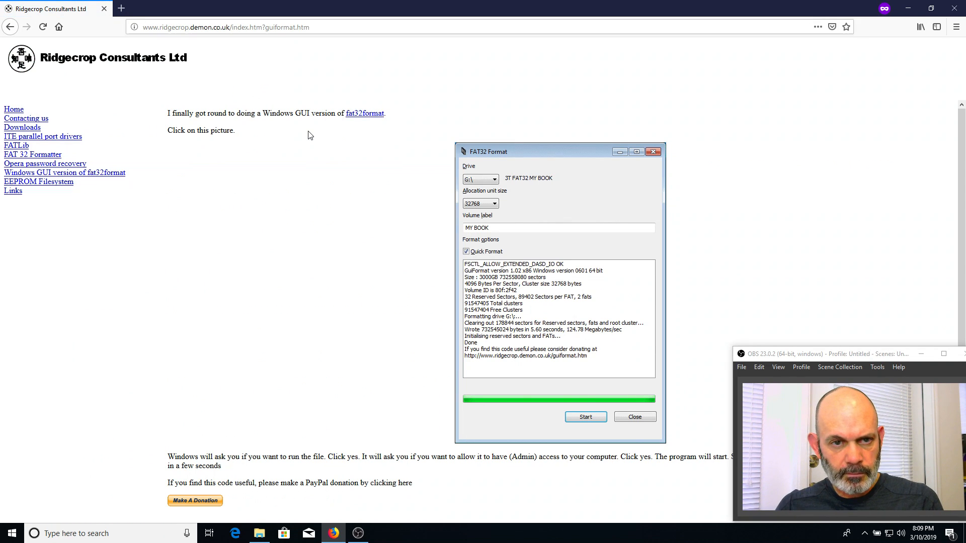
mouse_move(626, 245)
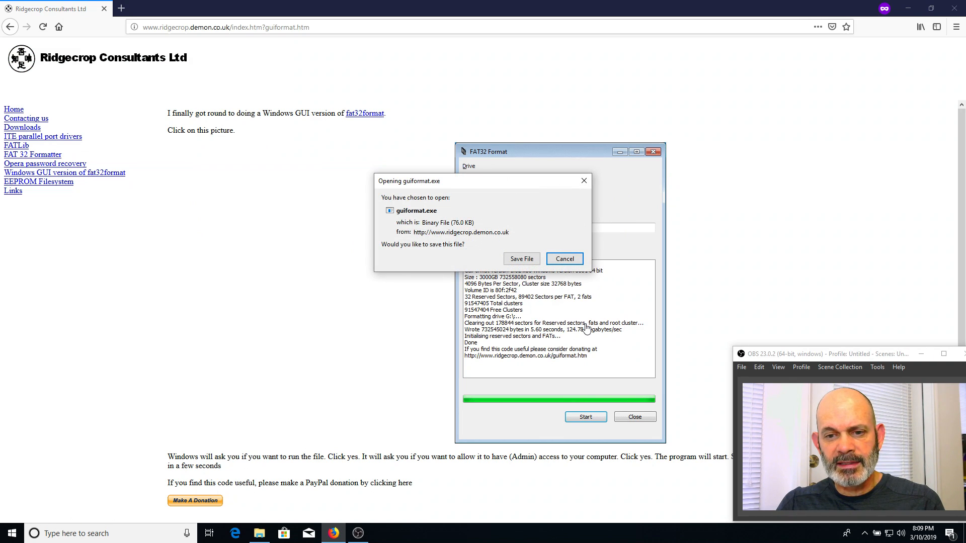
mouse_move(448, 255)
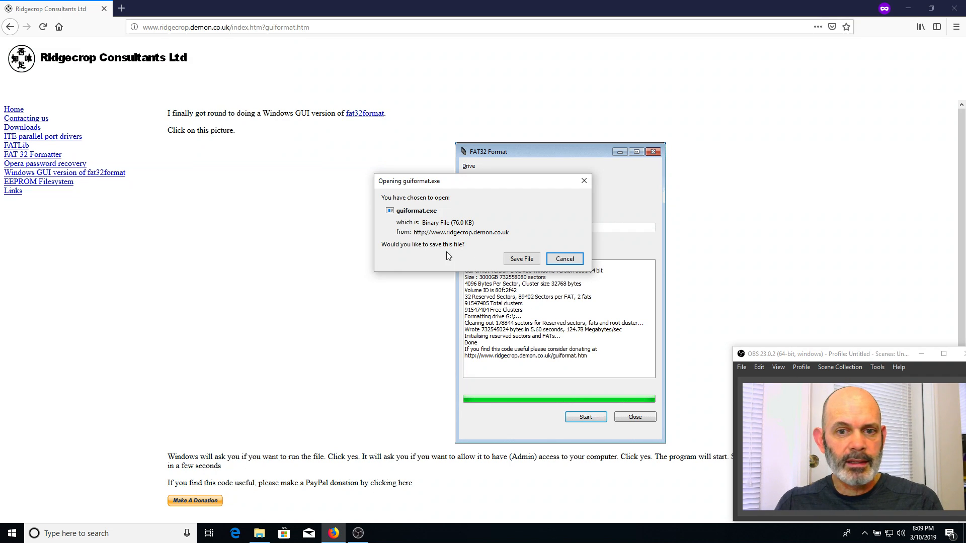
click(521, 258)
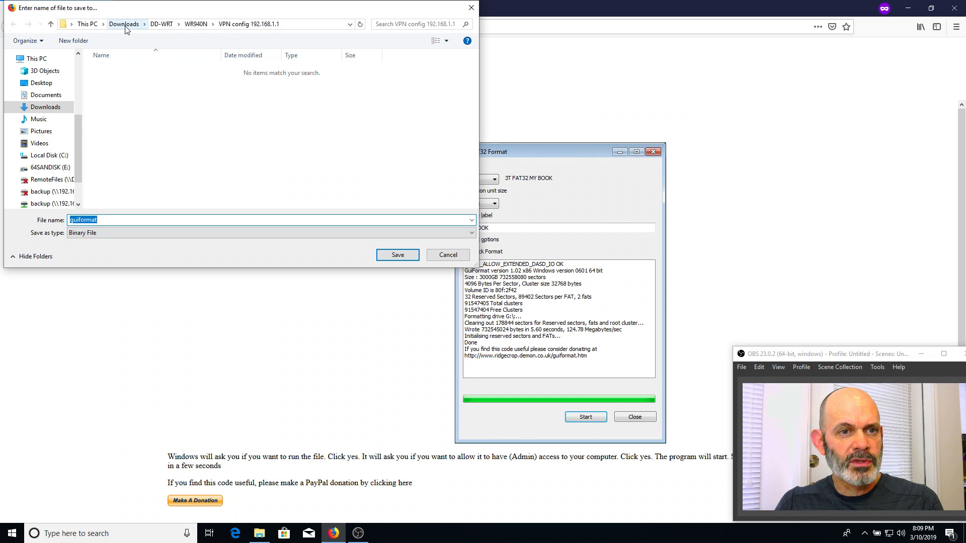
click(124, 24)
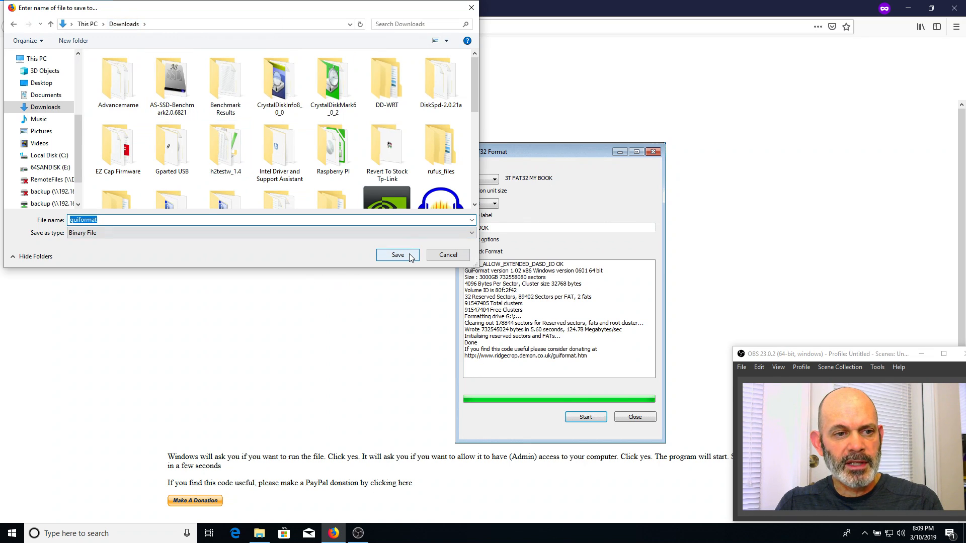
click(398, 255)
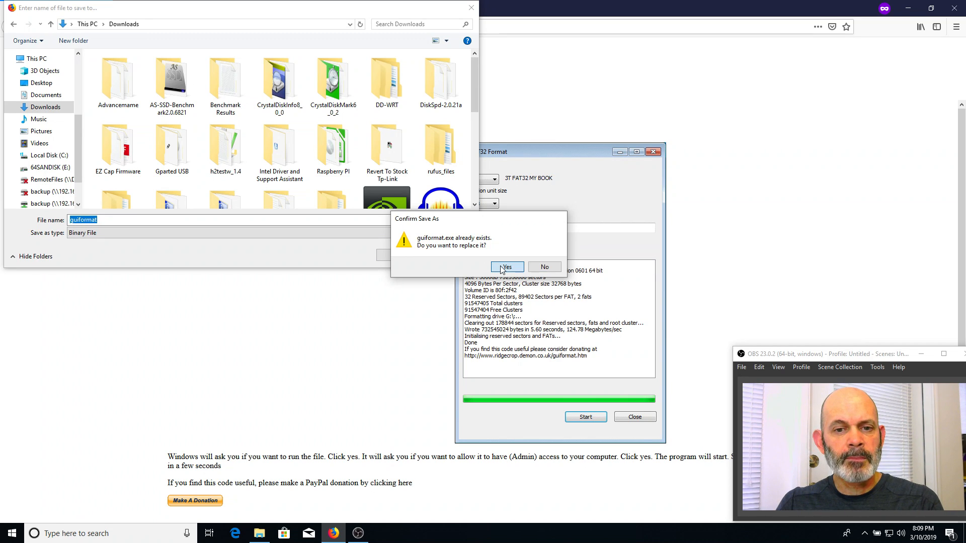
click(505, 267)
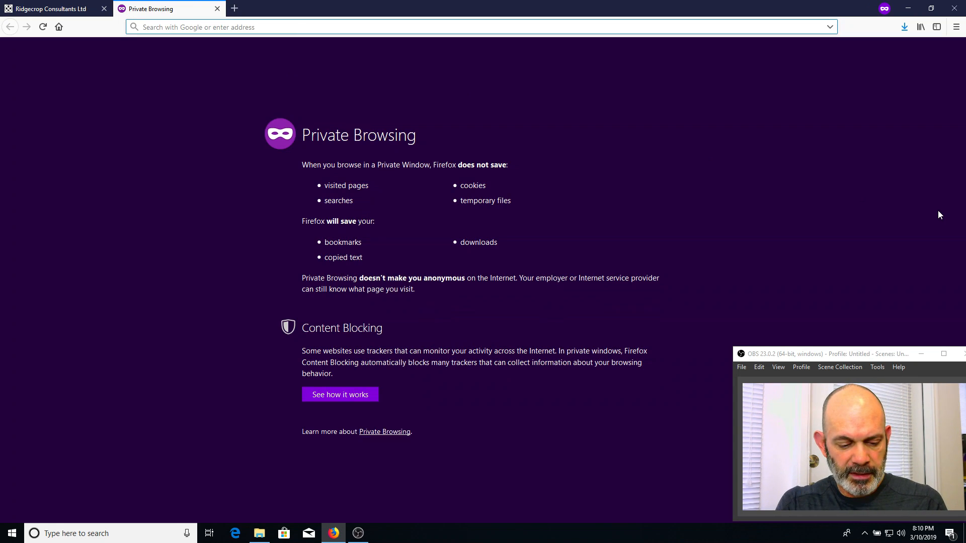
- Search Google for 'noobs' in the new Firefox tab
text(raspberypi.org/)
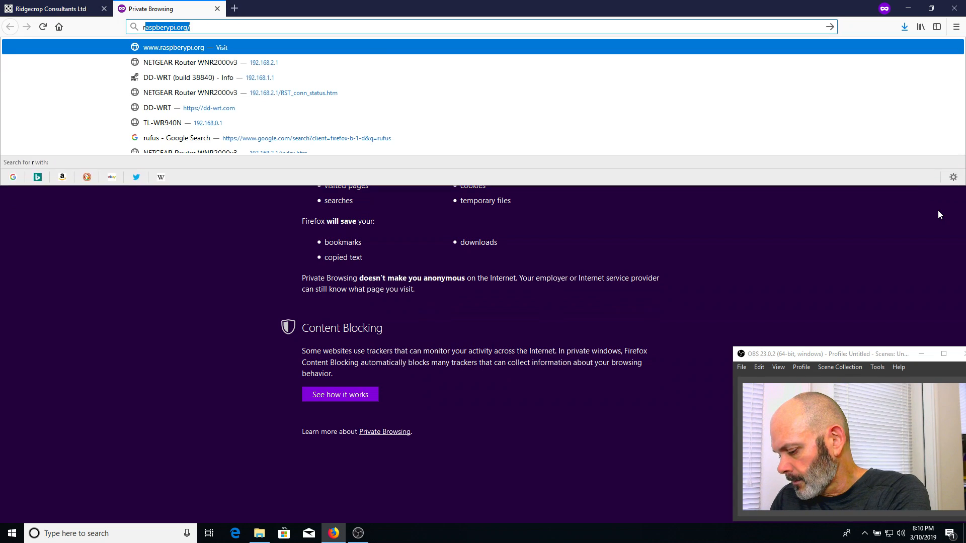
text(rnoo)
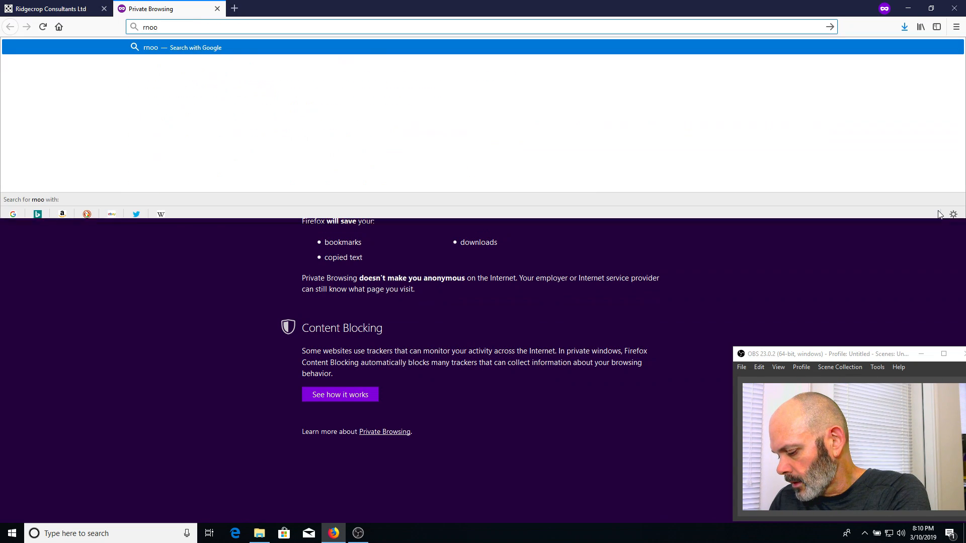
text(bs)
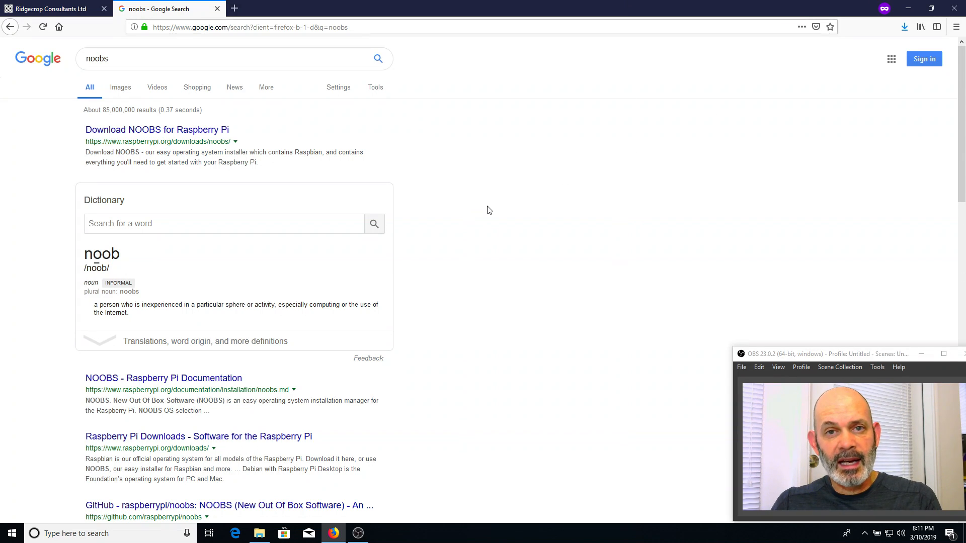
mouse_move(505, 201)
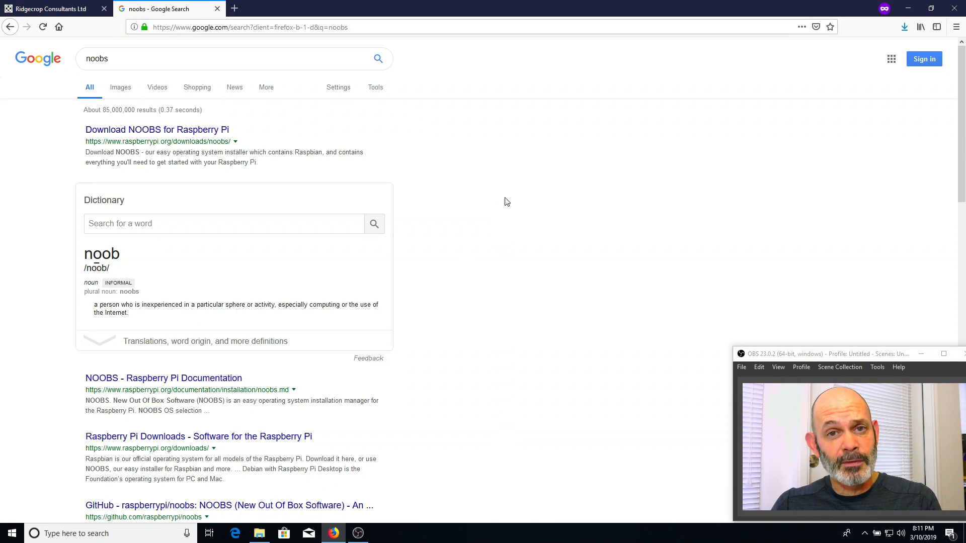
mouse_move(422, 198)
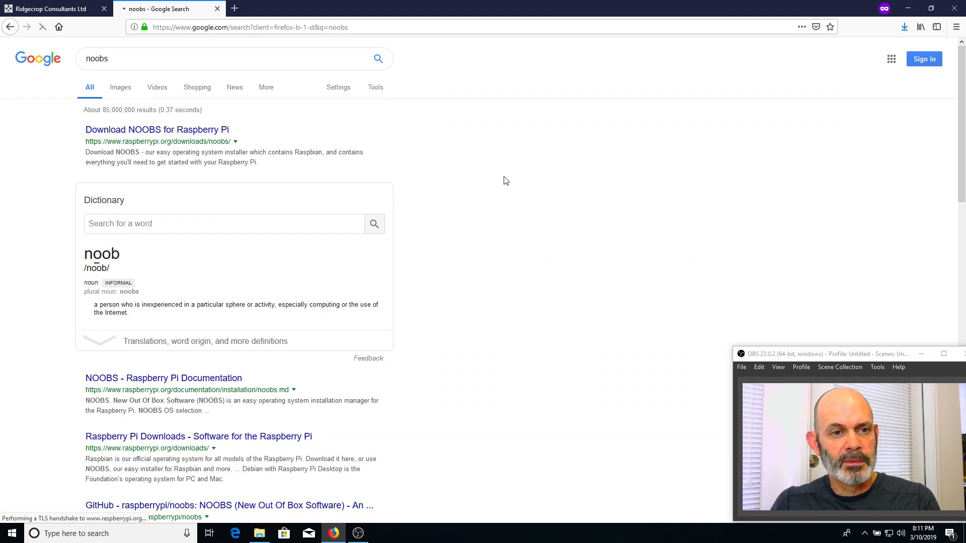
- Open Raspberry Pi's NOOBS download page and start downloading the NOOBS zip
click(156, 129)
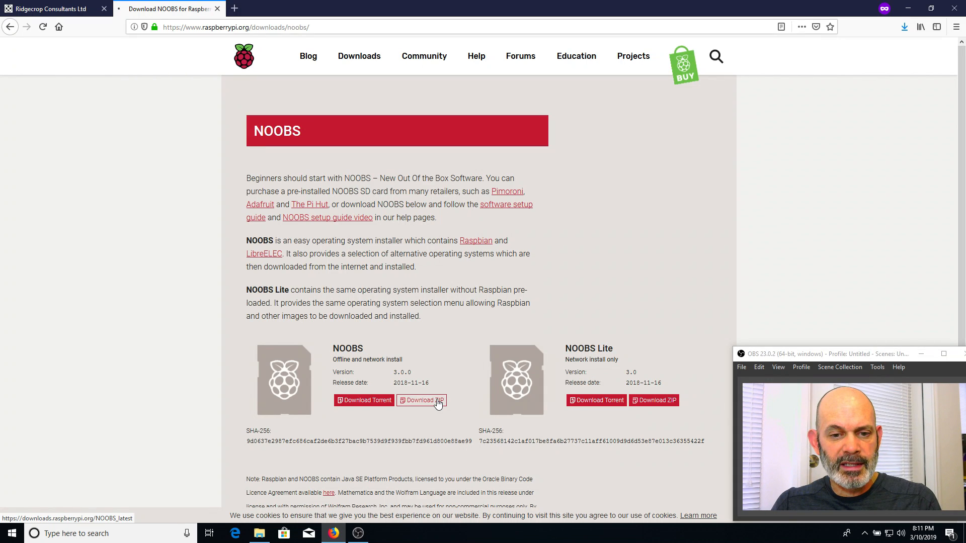
click(421, 400)
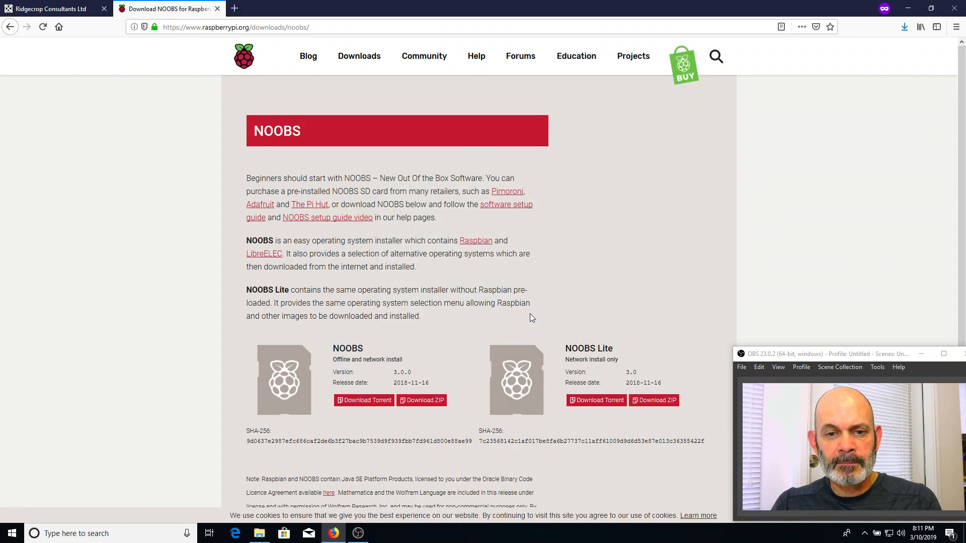
click(421, 400)
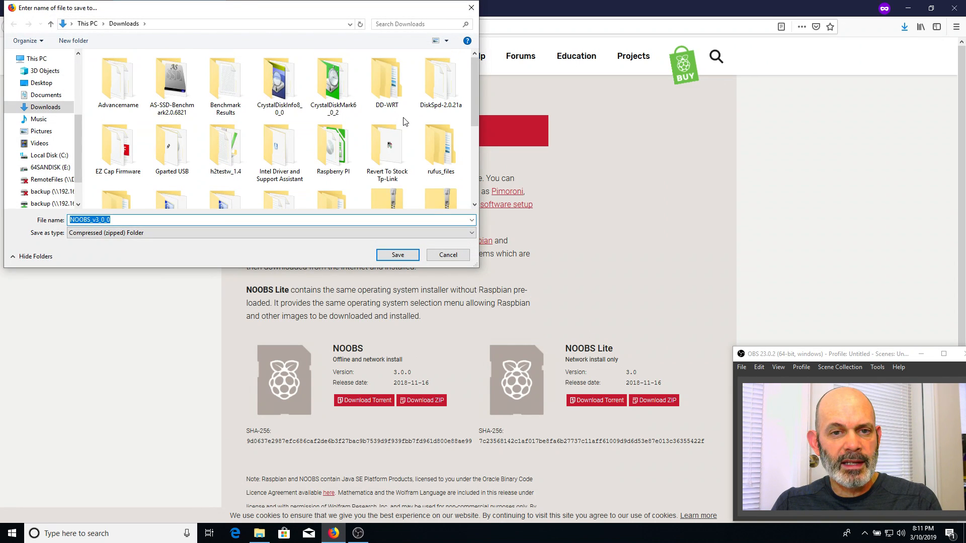
scroll(down, 3)
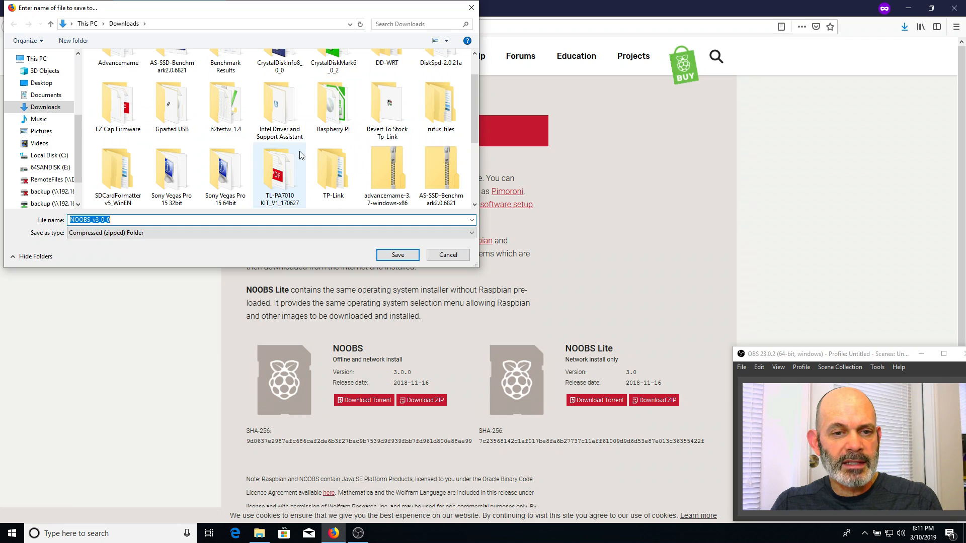
mouse_move(333, 105)
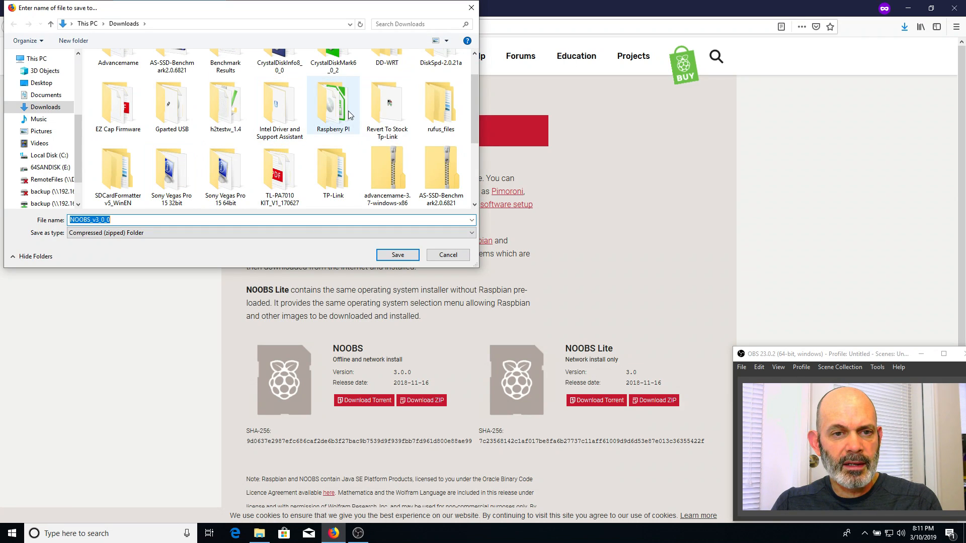
- Find NOOBS_v3_0_0 already in the Raspberry PI folder and cancel the save
double_click(333, 105)
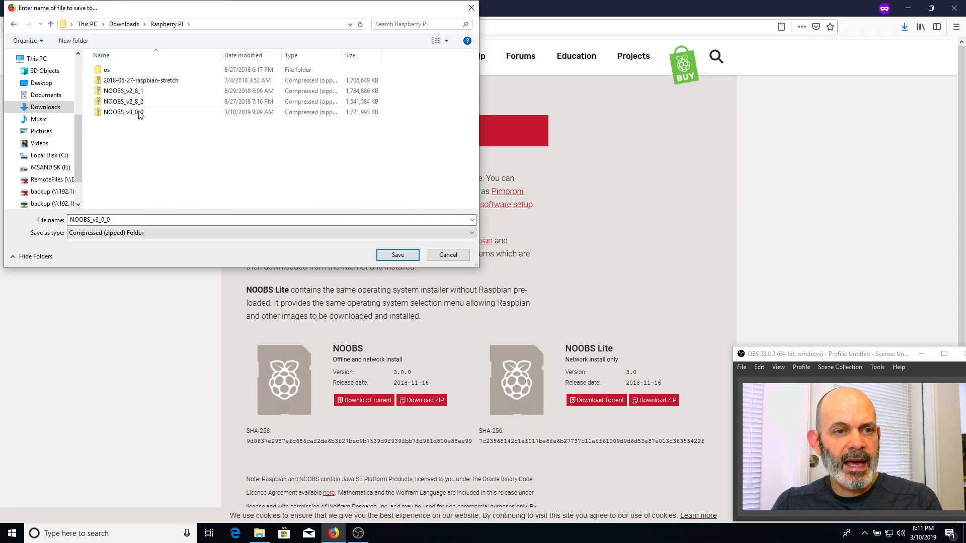
click(124, 112)
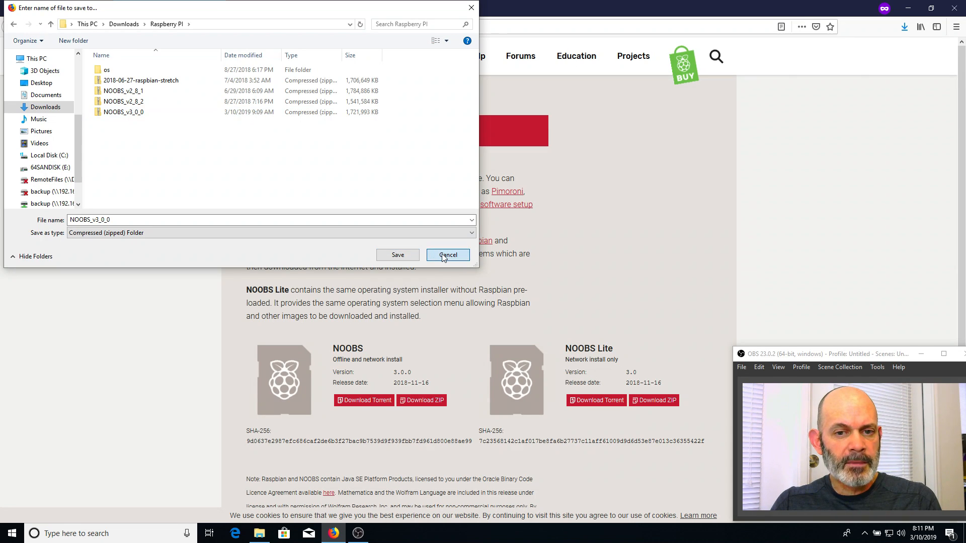
click(447, 255)
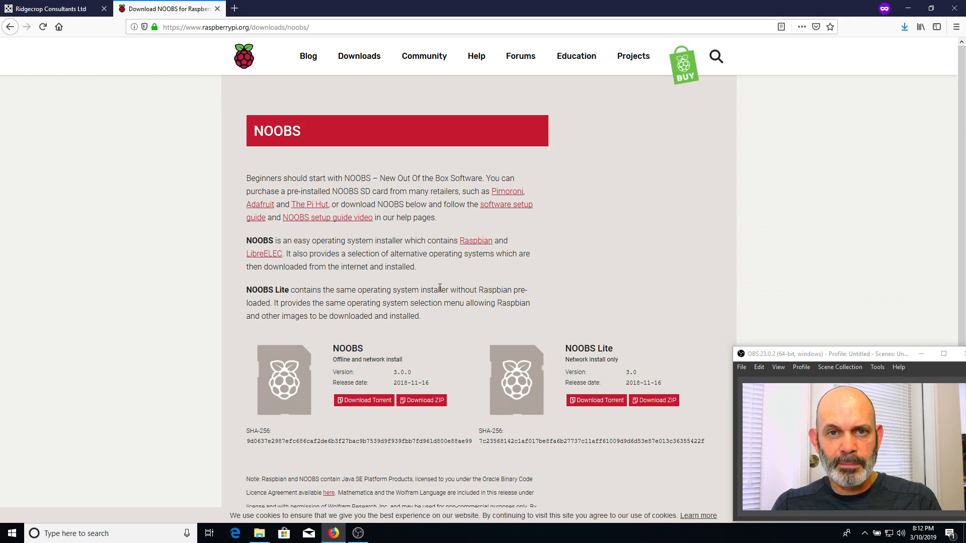
mouse_move(596, 71)
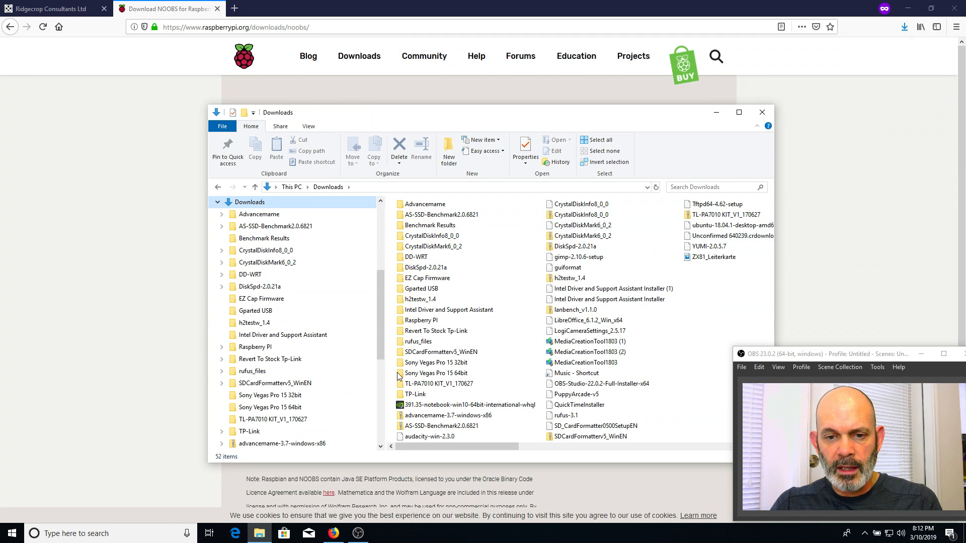
- Launch guiformat from Downloads and minimize the Firefox window
click(573, 257)
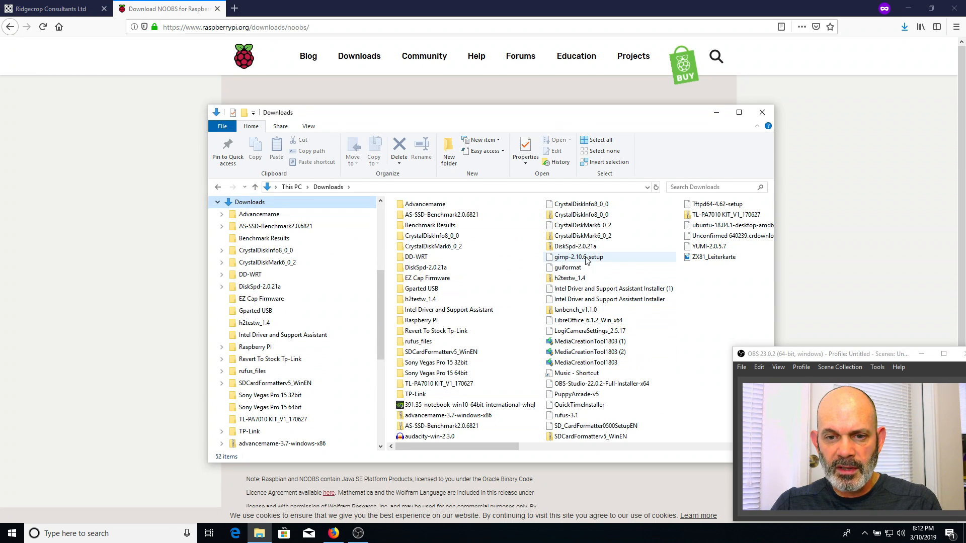
click(567, 267)
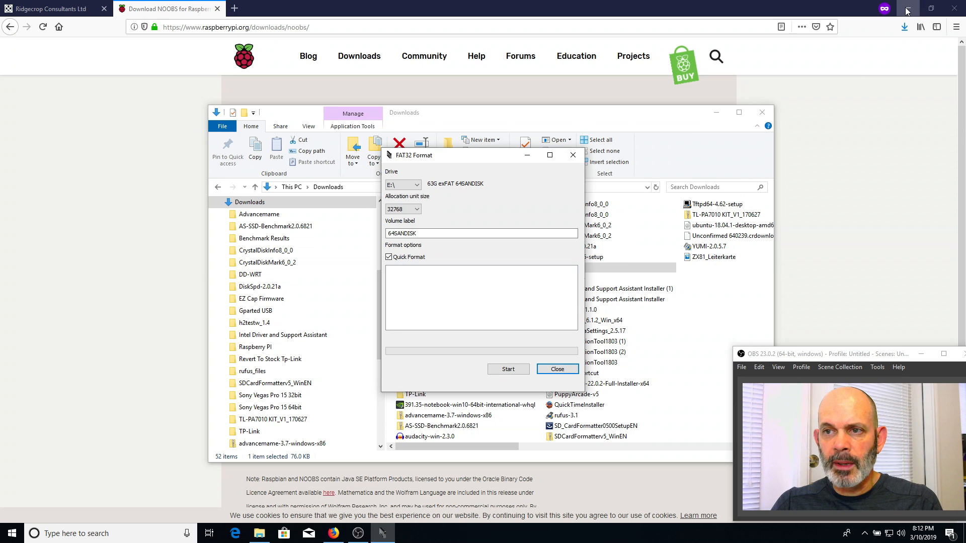
click(556, 369)
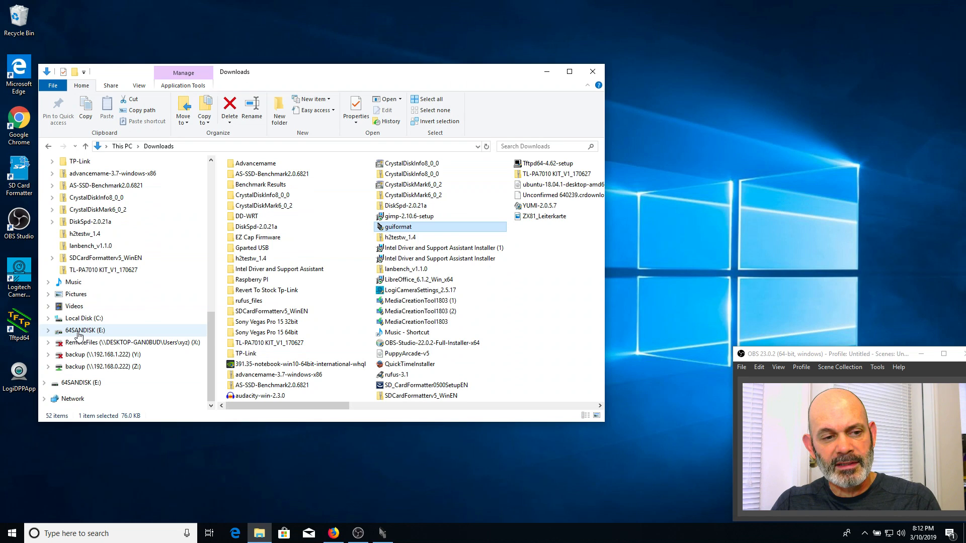
mouse_move(81, 337)
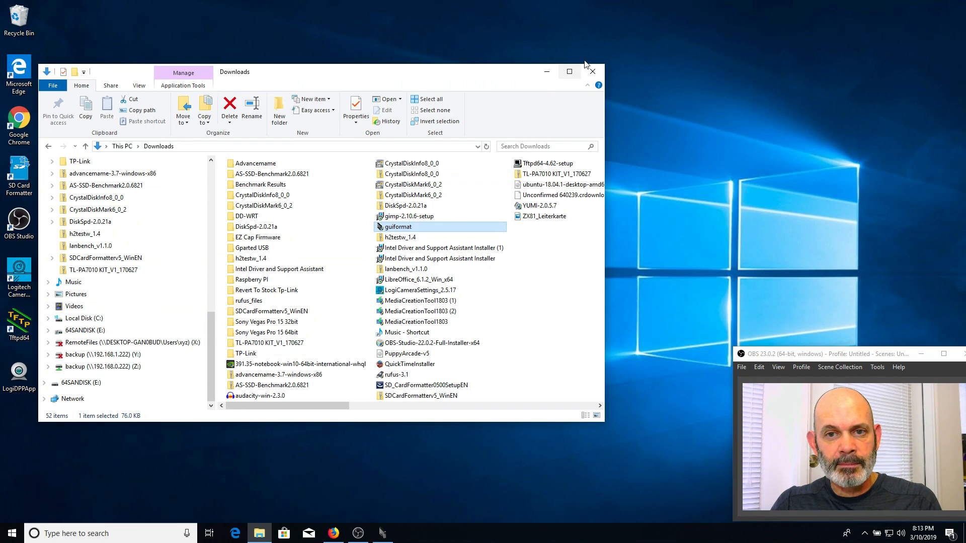
- Quick-format drive E: to FAT32 in GUIFormat, confirm the erase, and close it
double_click(399, 227)
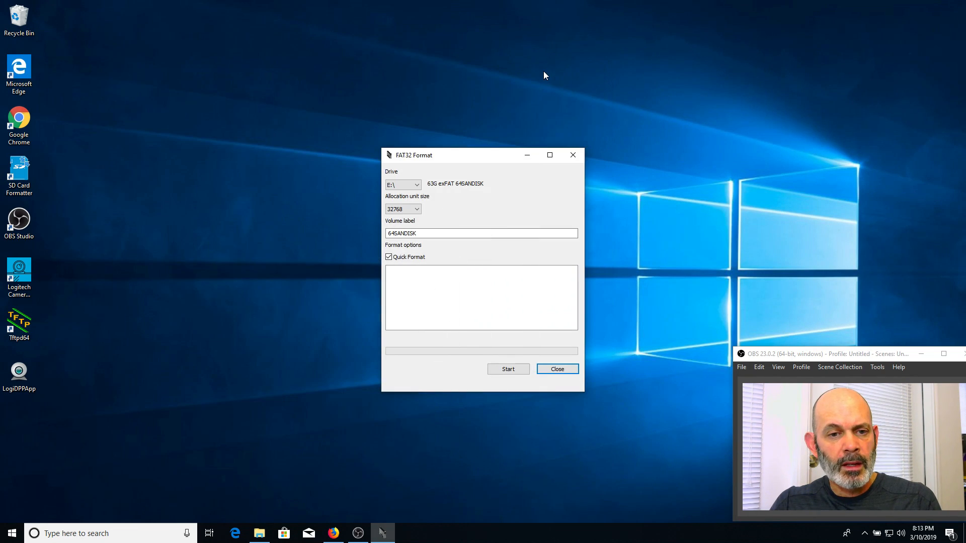
mouse_move(523, 205)
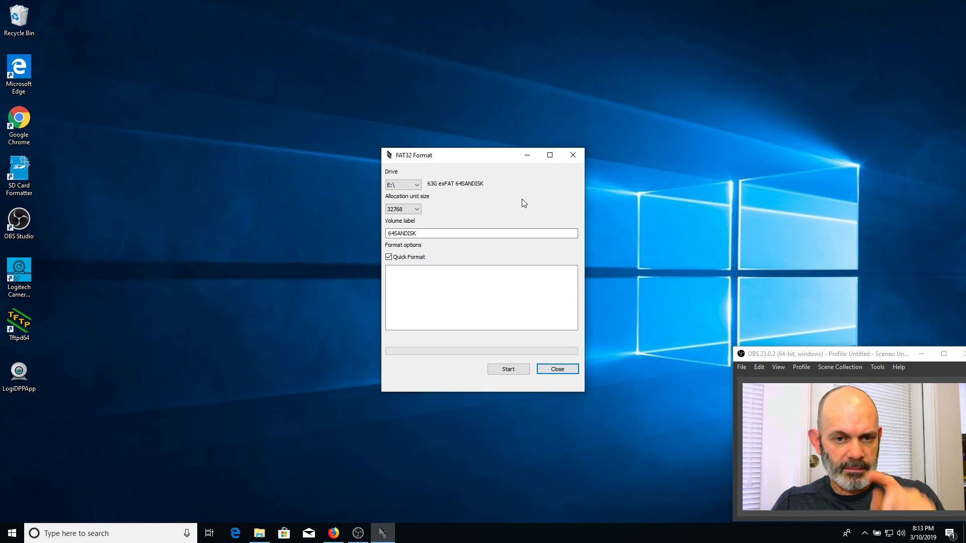
click(480, 233)
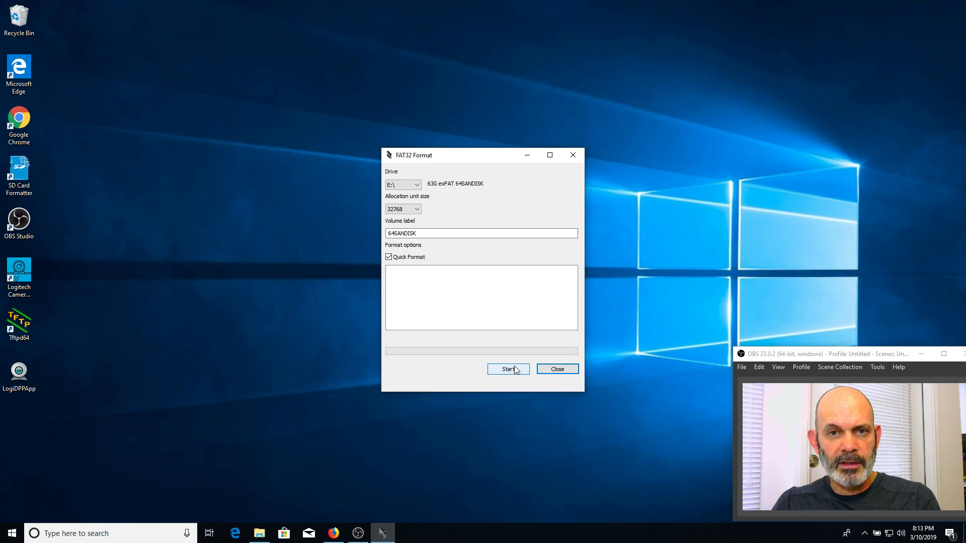
click(508, 369)
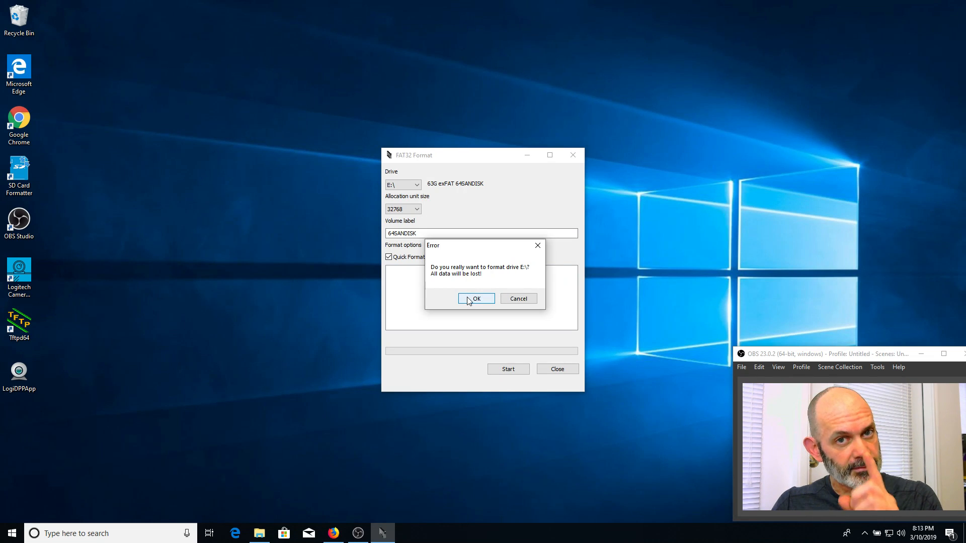
click(475, 299)
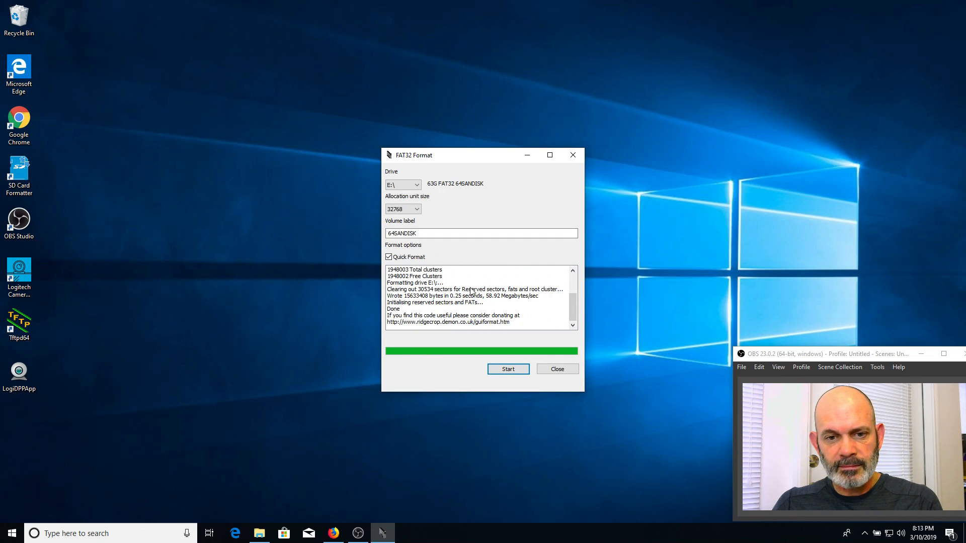
mouse_move(508, 369)
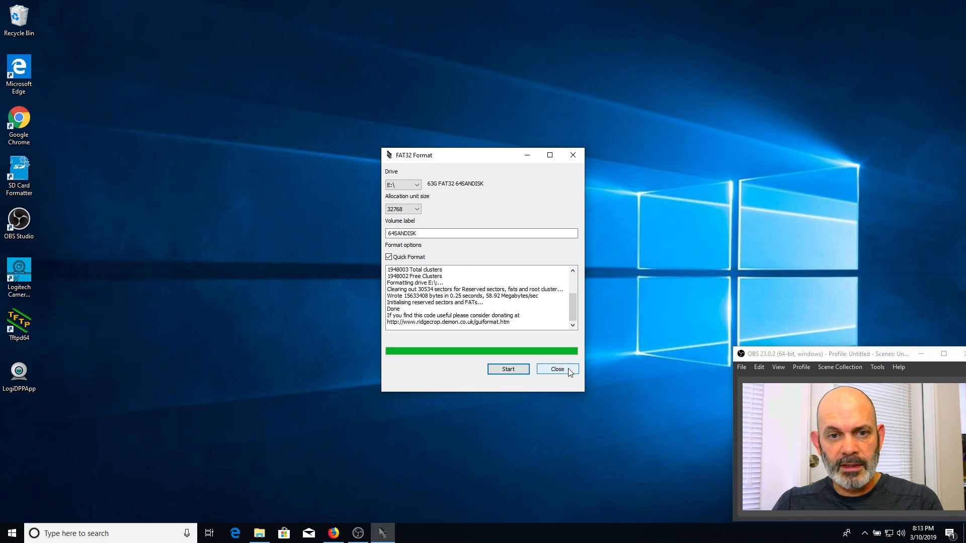
click(556, 368)
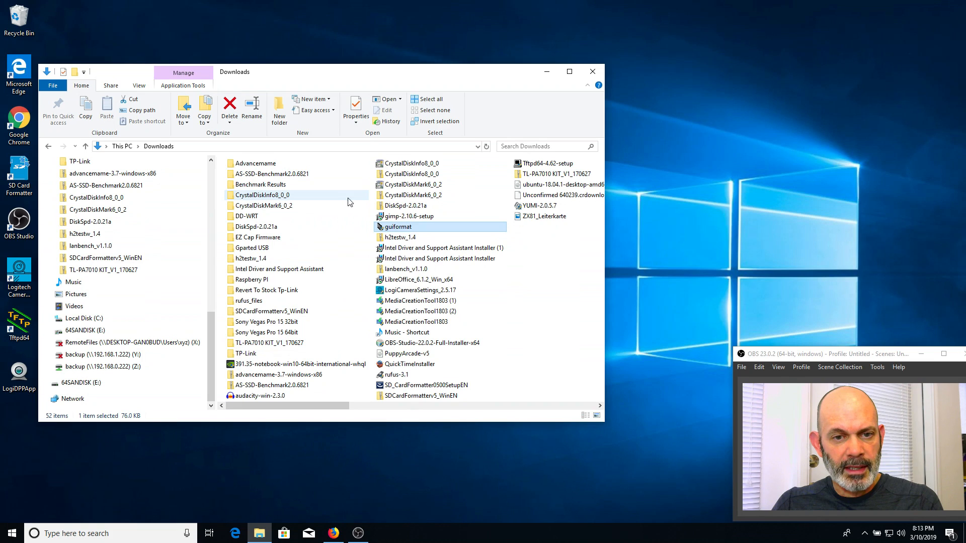
- Open the Raspberry PI folder and run Extract All on NOOBS_v3_0_0
click(250, 279)
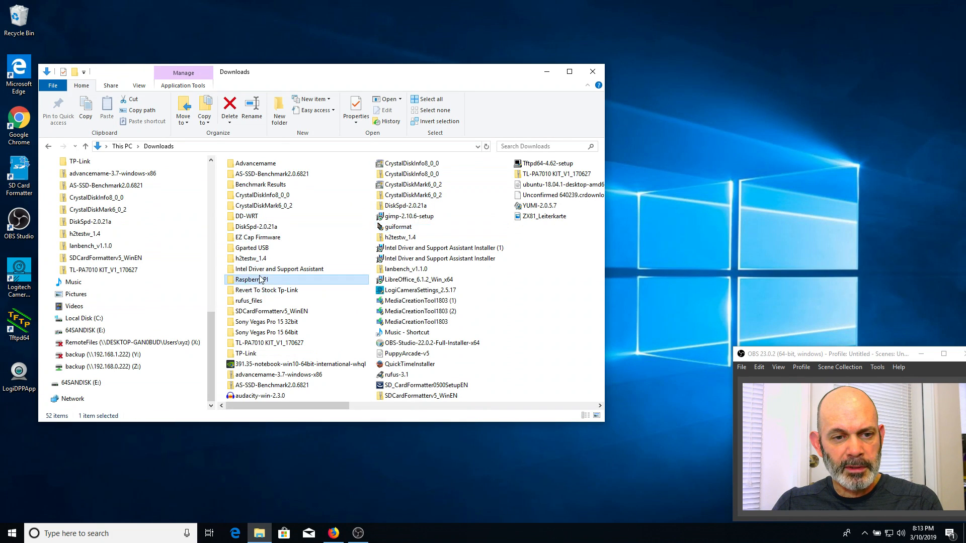
double_click(250, 280)
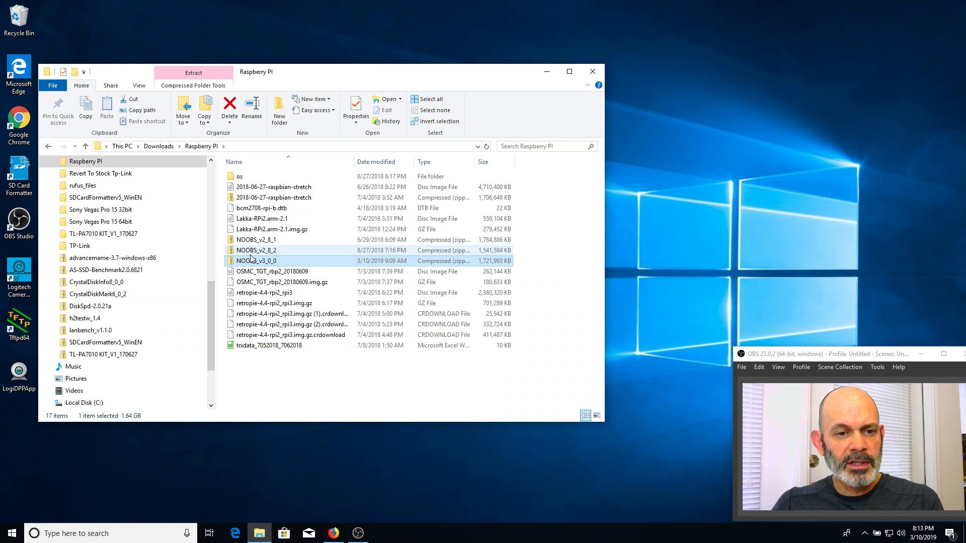
right_click(255, 260)
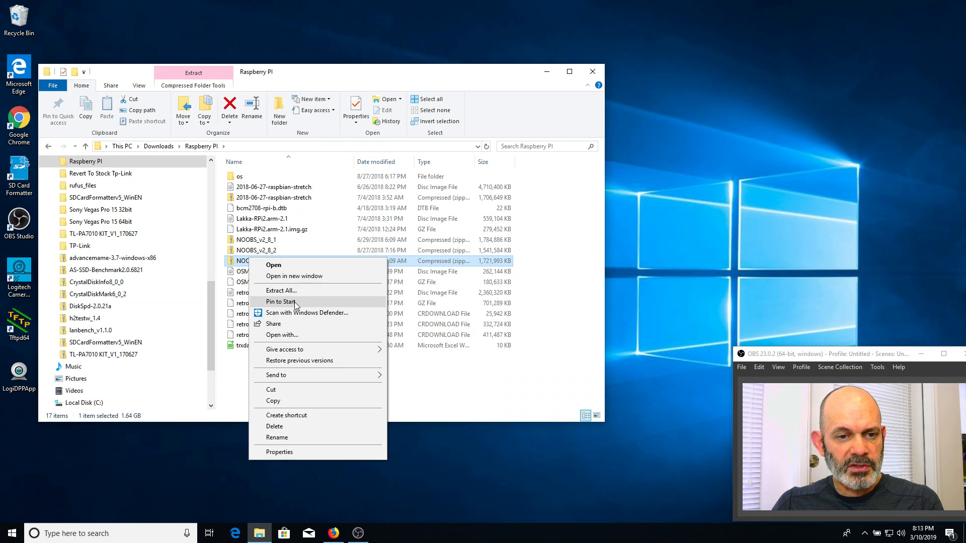
mouse_move(281, 291)
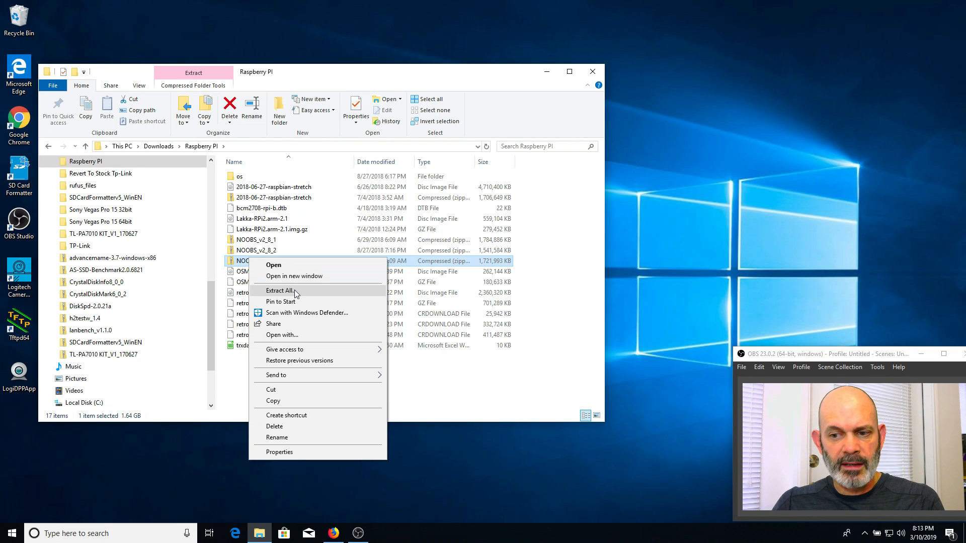
click(279, 290)
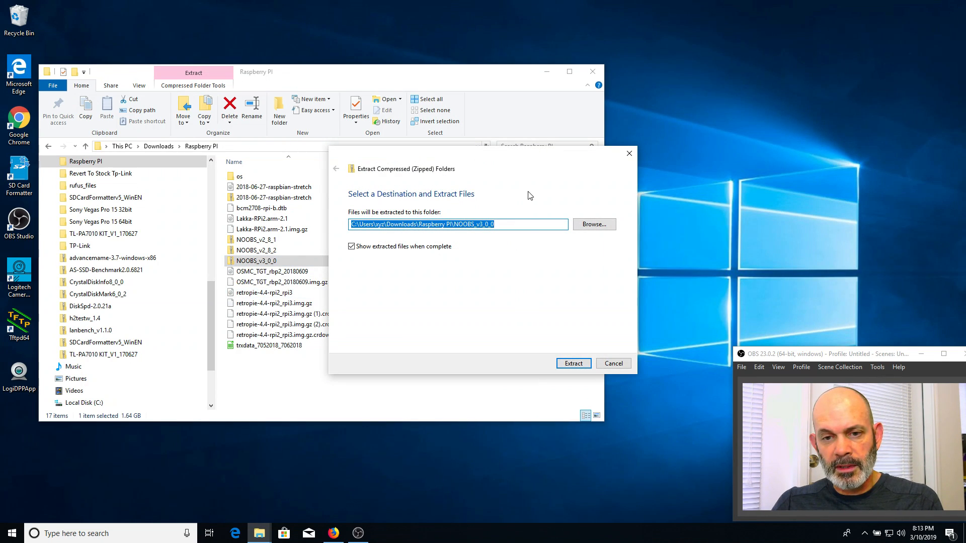
- Set 64SANDISK (E:) as the extraction destination and extract NOOBS there
click(593, 224)
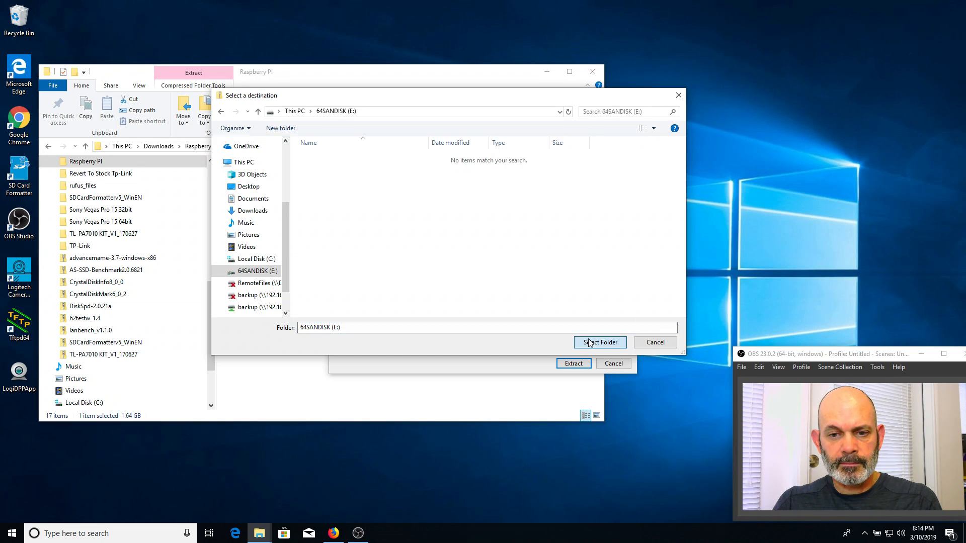
click(599, 342)
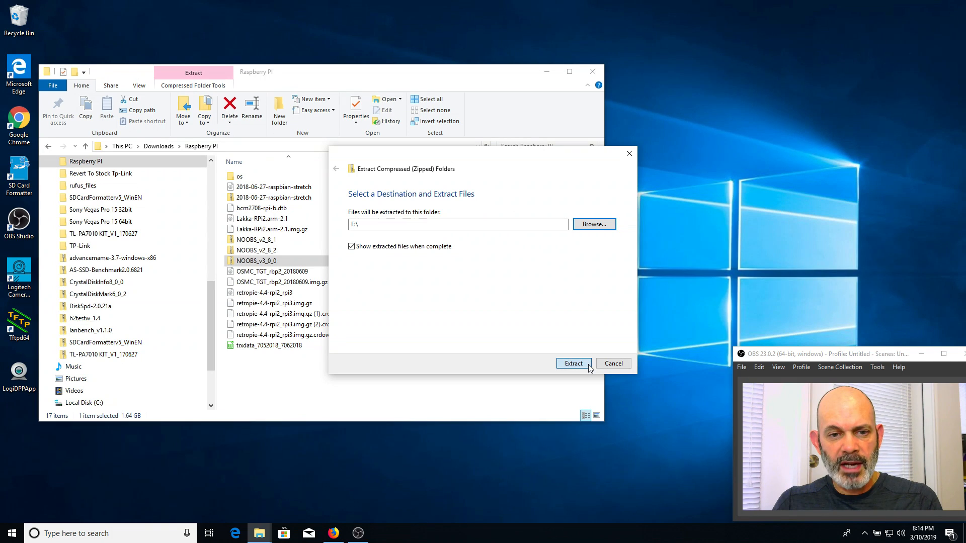
click(573, 363)
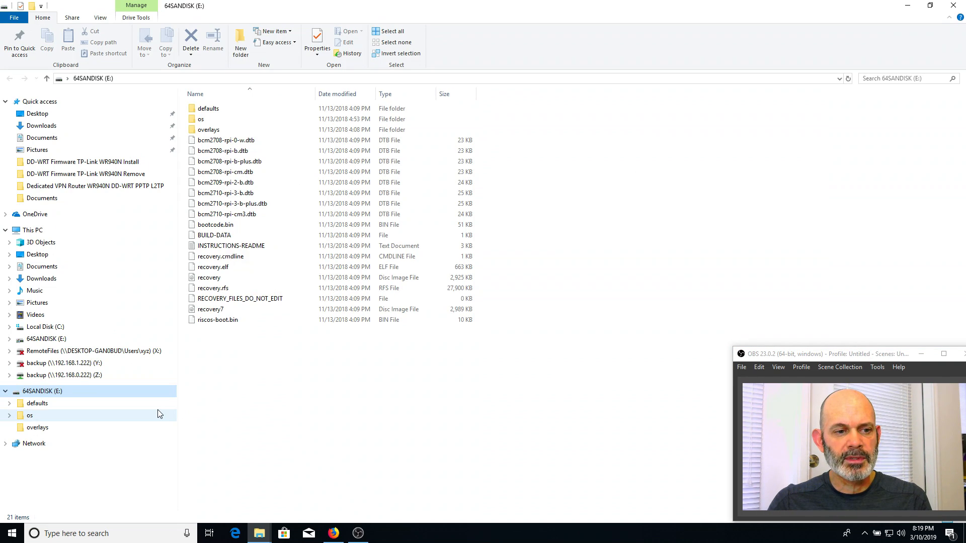
mouse_move(265, 420)
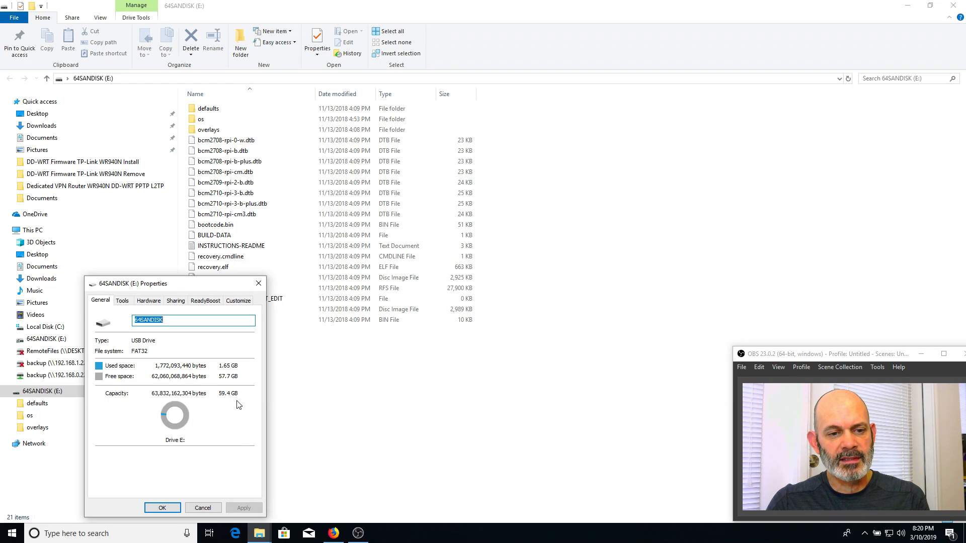
mouse_move(239, 439)
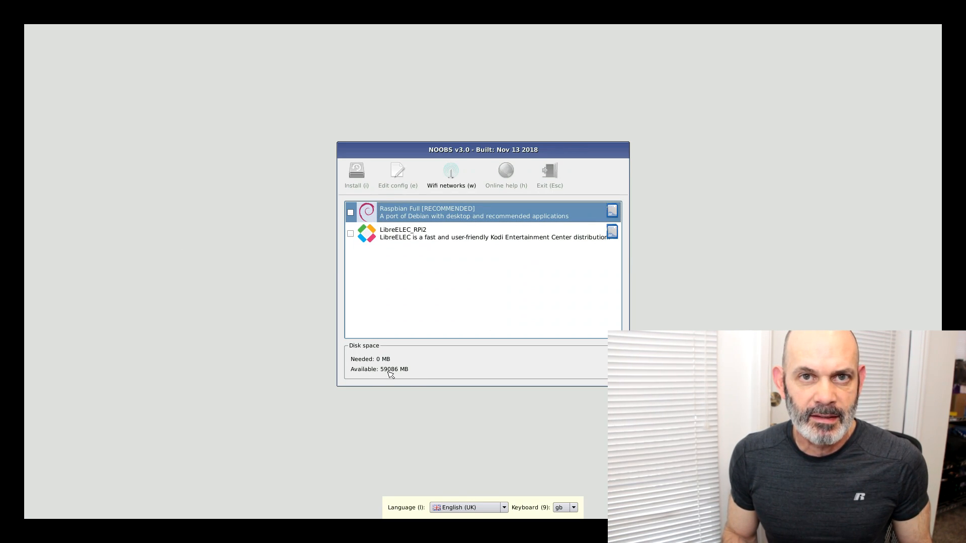
mouse_move(408, 378)
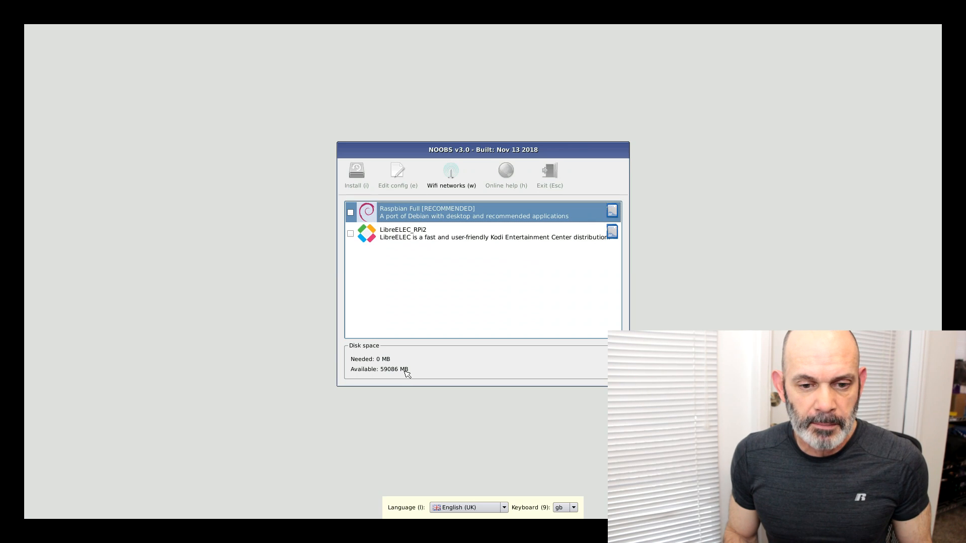
- Select Raspbian Full [RECOMMENDED] in NOOBS, needing 4681 MB of 59086 MB available
click(350, 212)
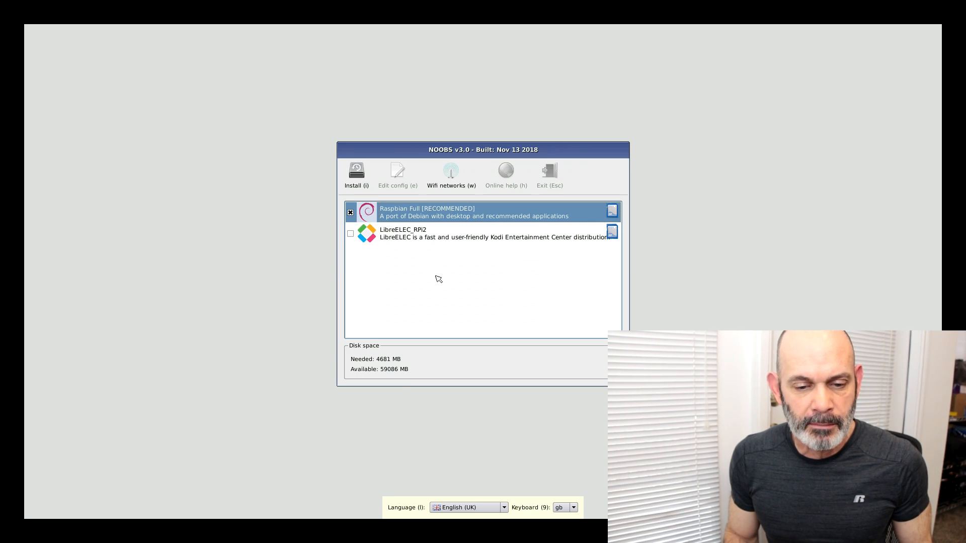
mouse_move(477, 219)
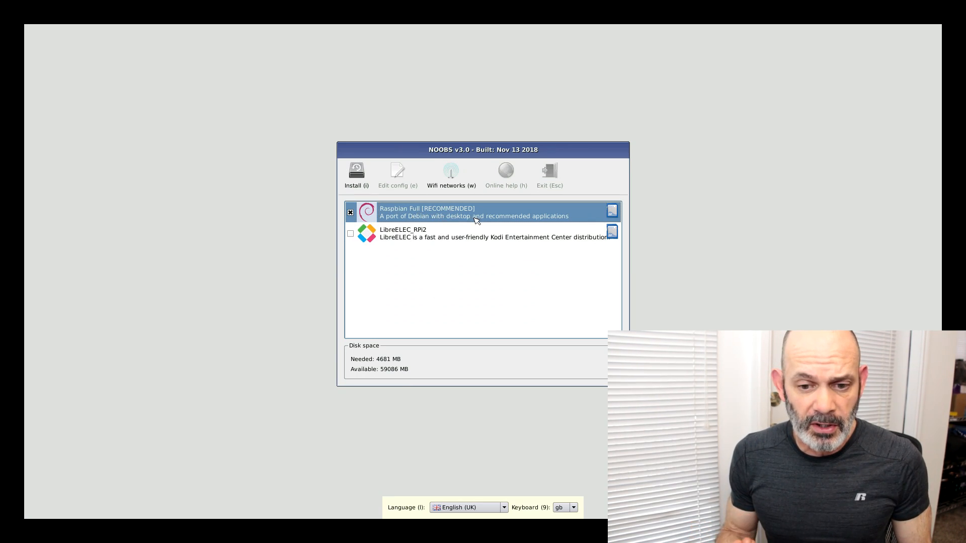
mouse_move(464, 305)
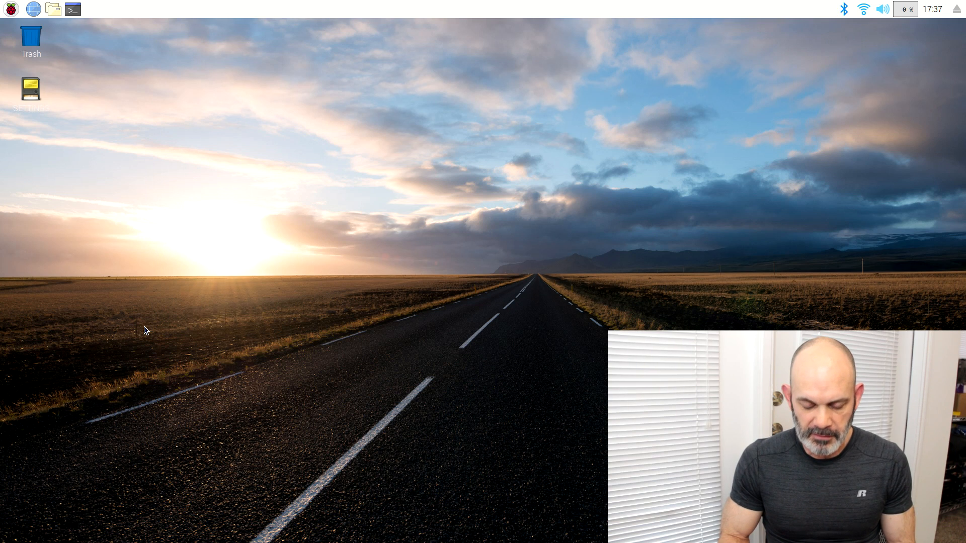
mouse_move(156, 309)
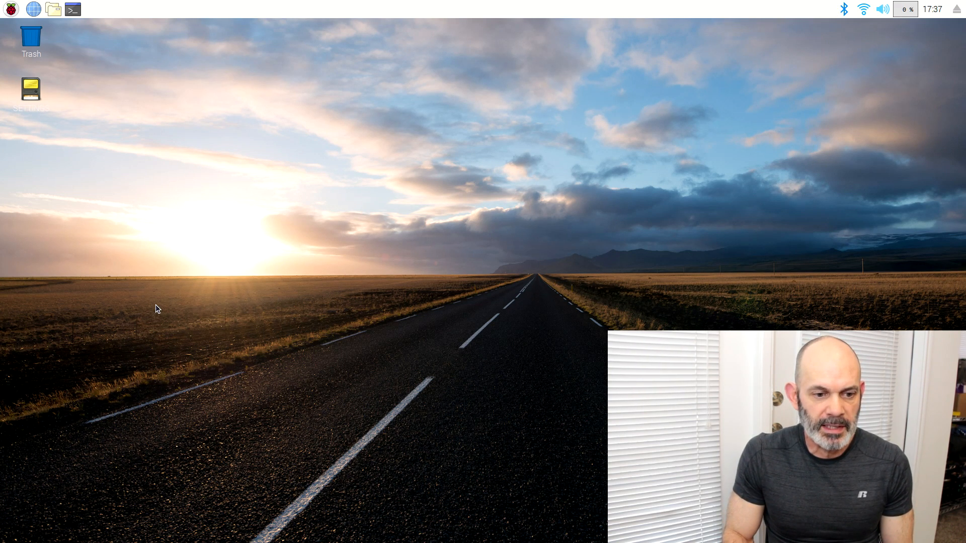
mouse_move(124, 124)
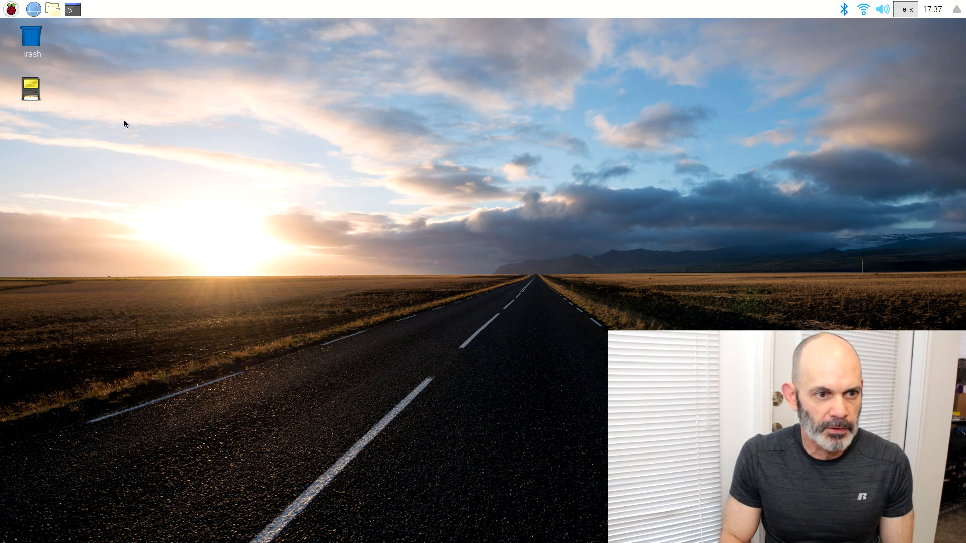
- Open a terminal window from the taskbar of the new Raspbian desktop
click(72, 8)
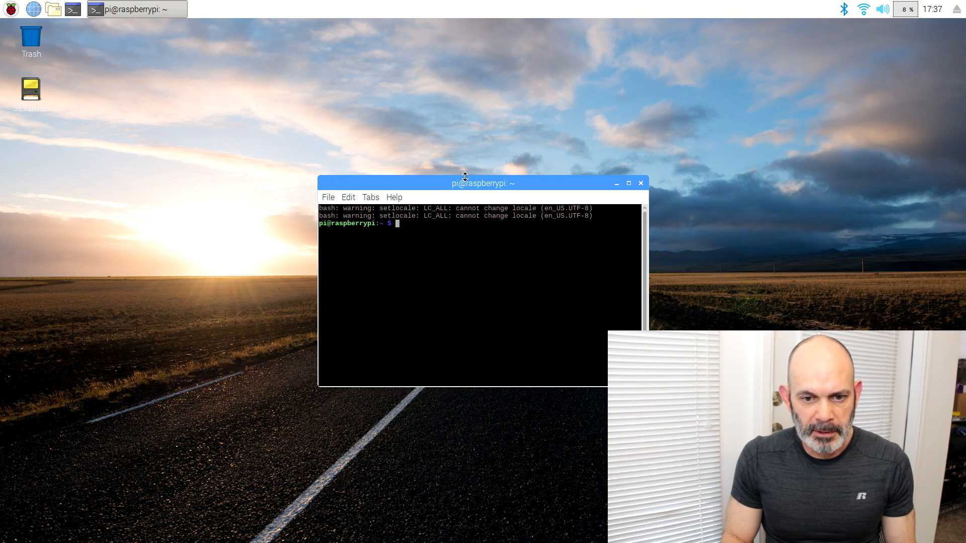
- Run df -h to show /dev/root at 57G with 5.0G used and 49G available
drag(484, 183, 445, 141)
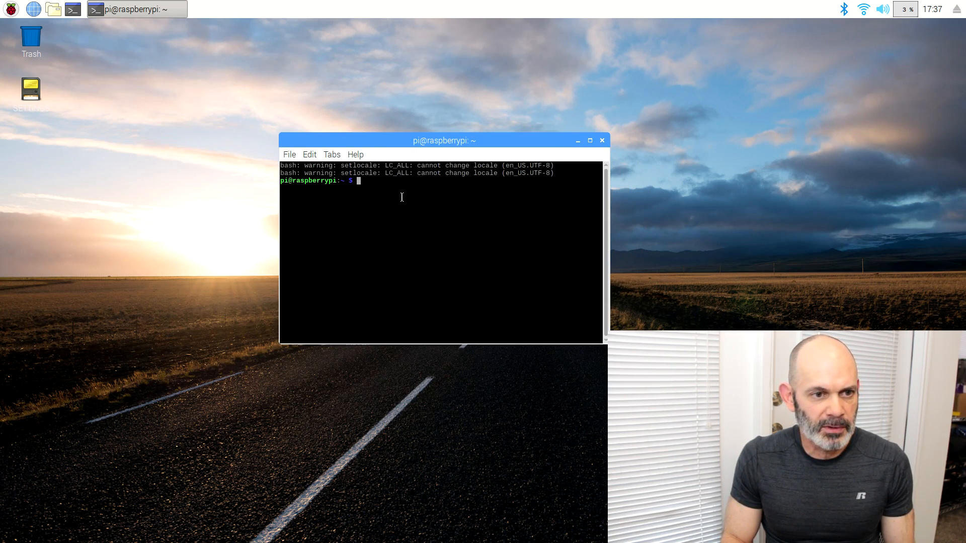
mouse_move(508, 239)
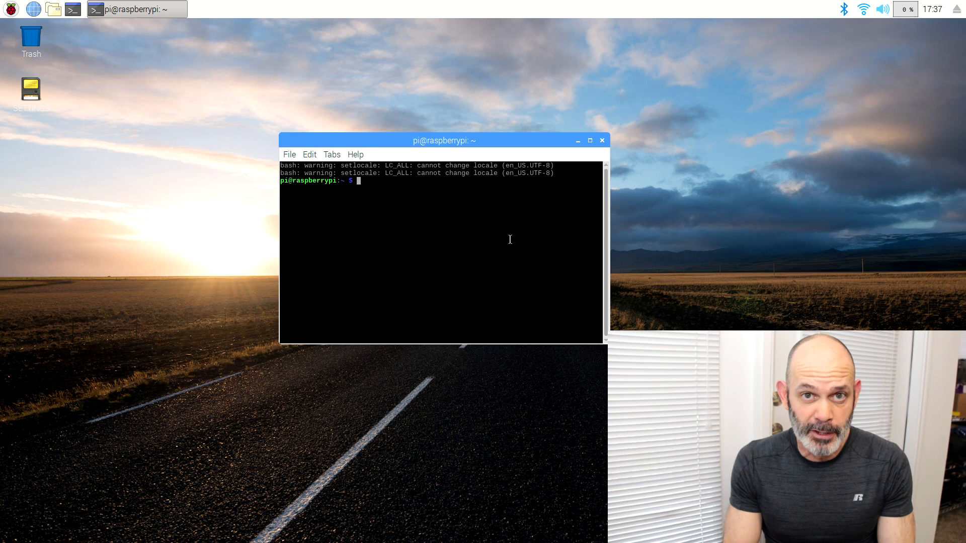
text(df)
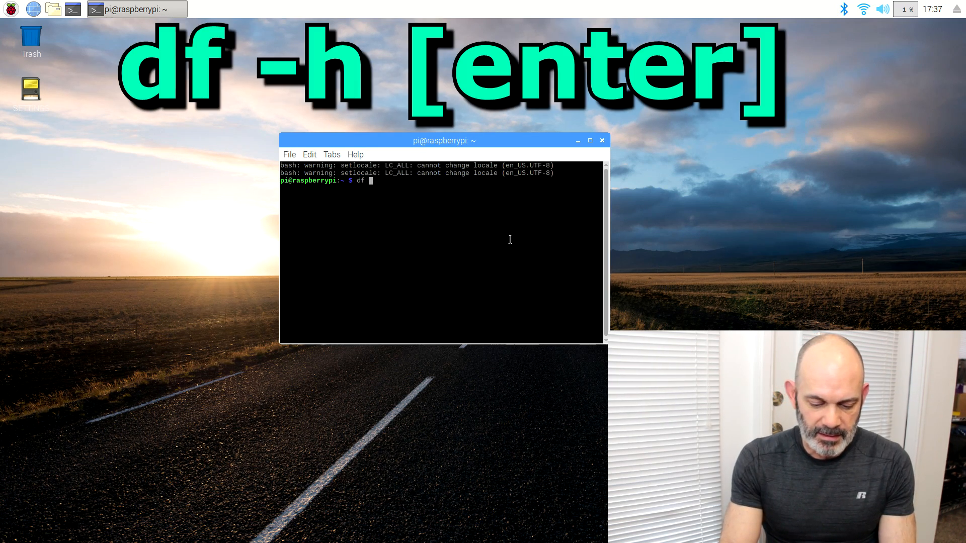
text(-h)
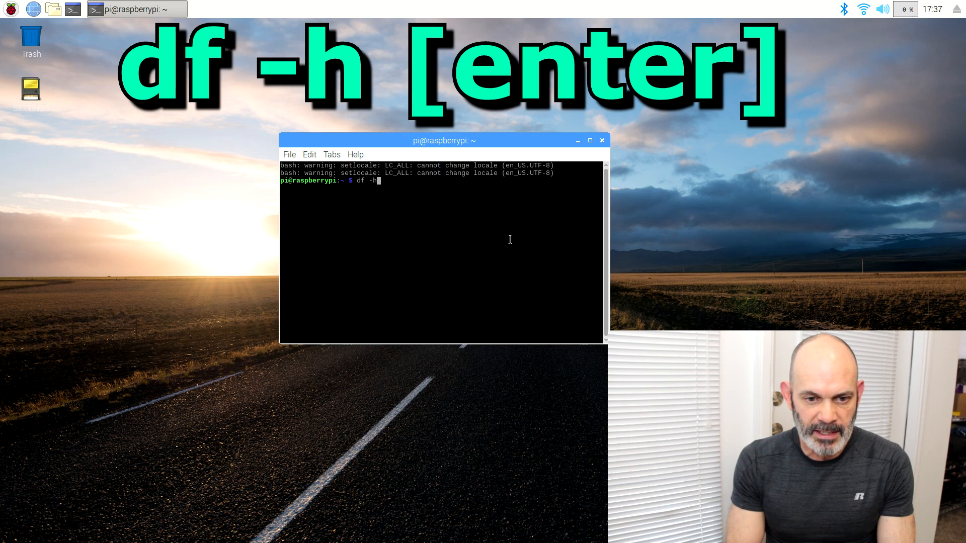
key(Return)
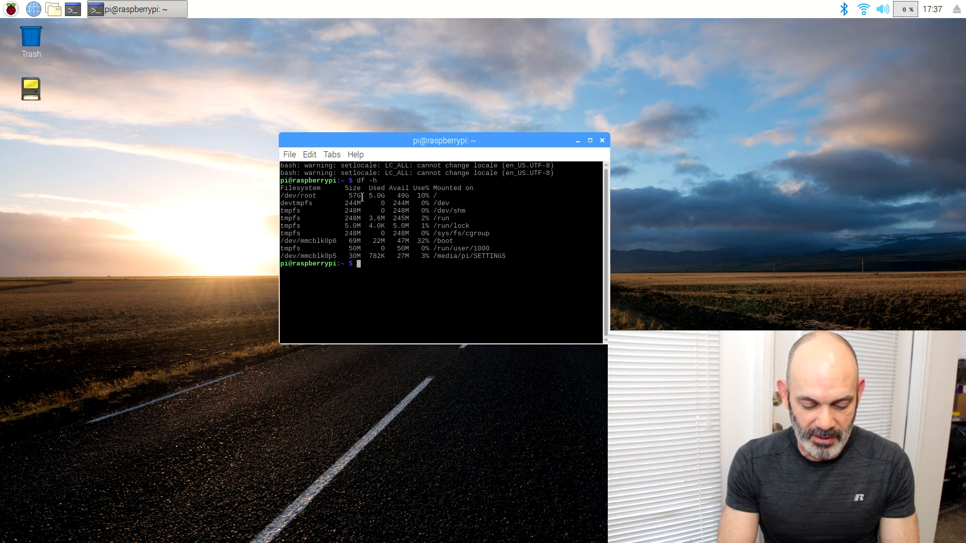
- Install GParted with sudo apt-get install gparted, answering y to continue
text(sudo)
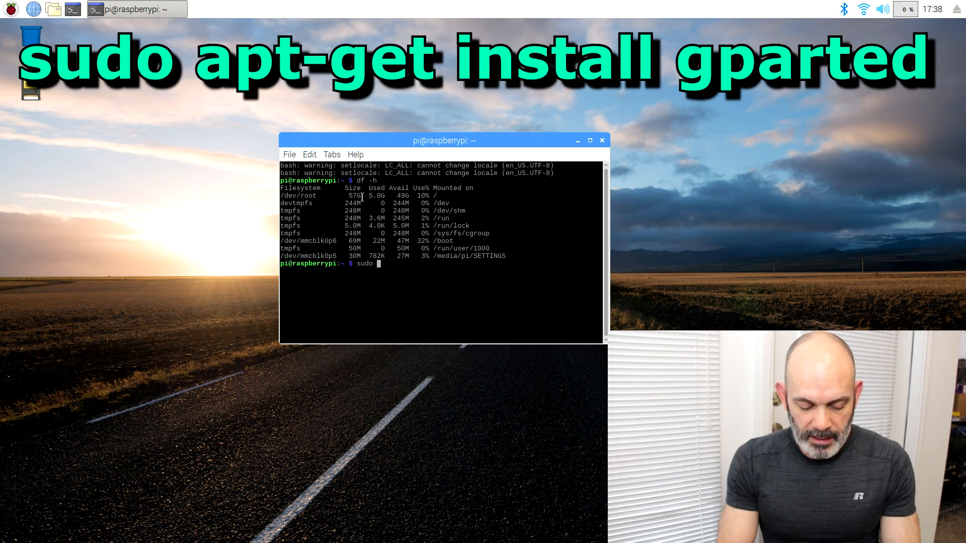
text(apt)
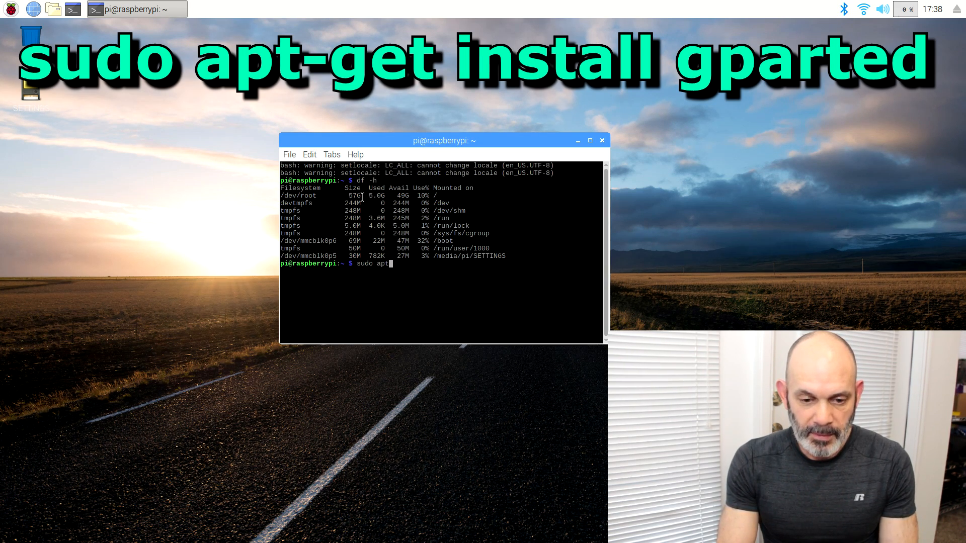
text(-get)
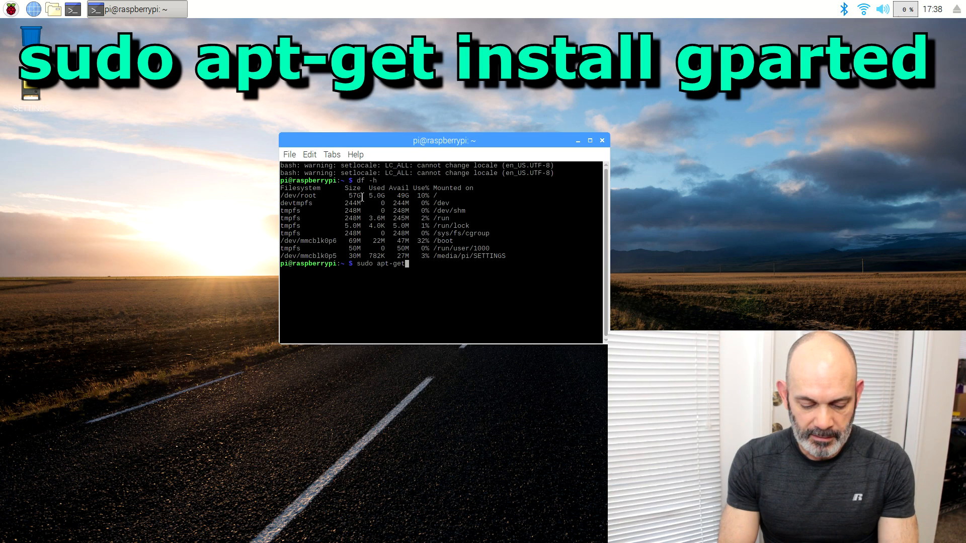
text(inst)
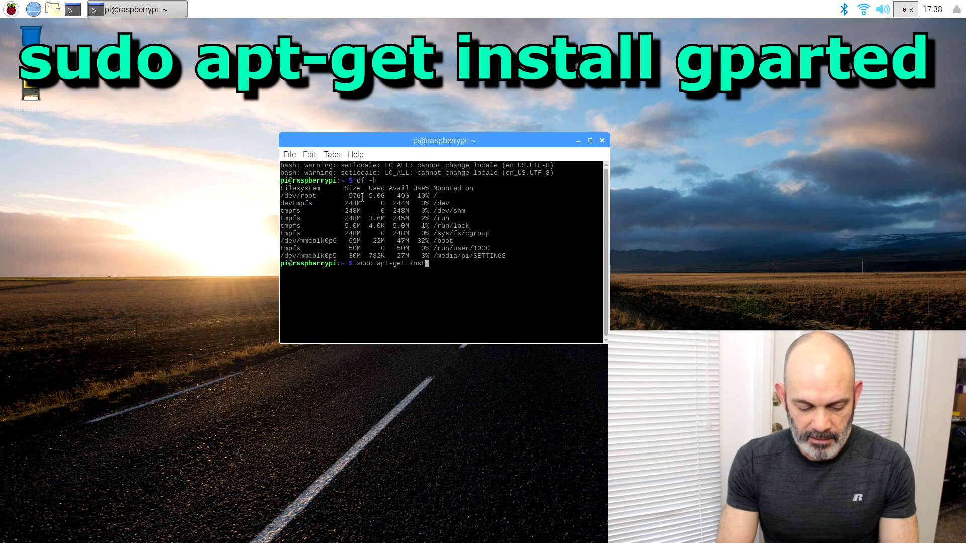
text(all)
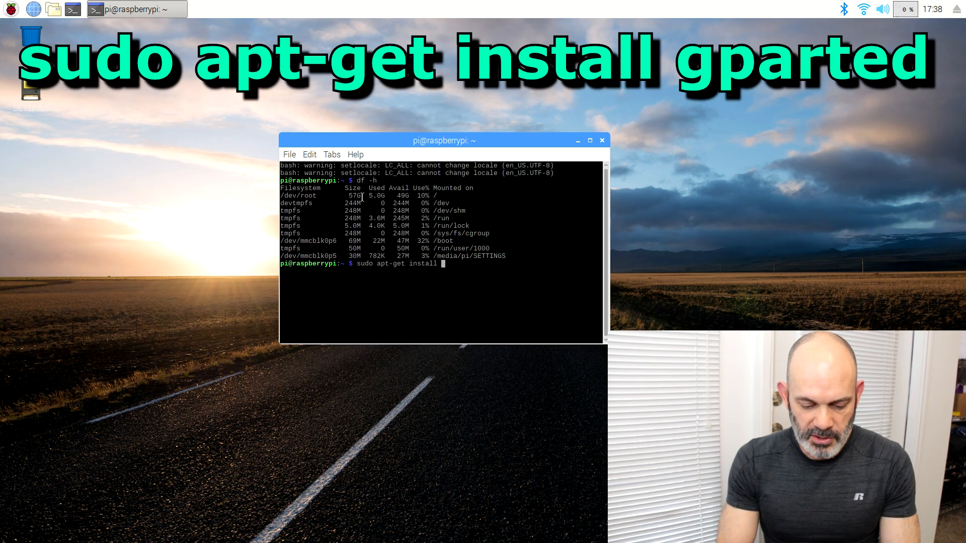
text(gparte)
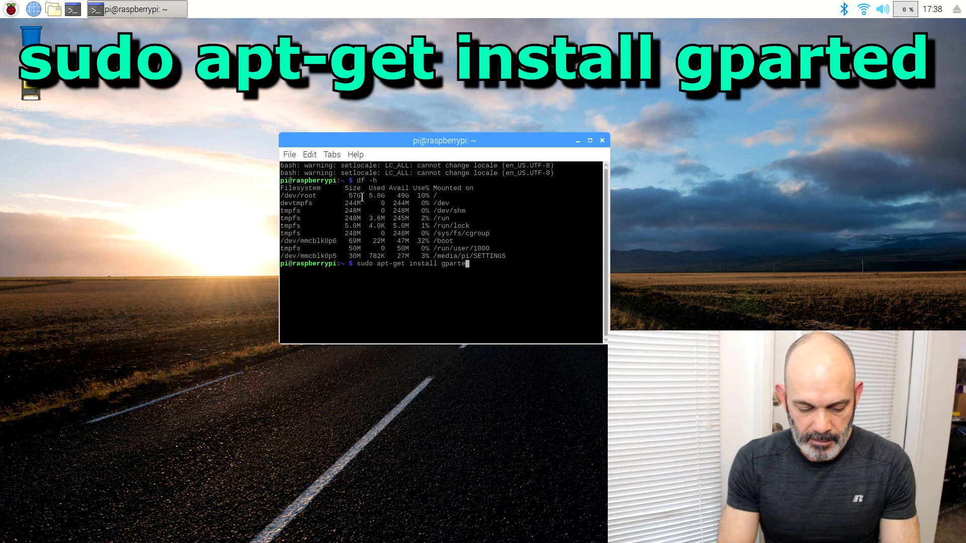
text(d)
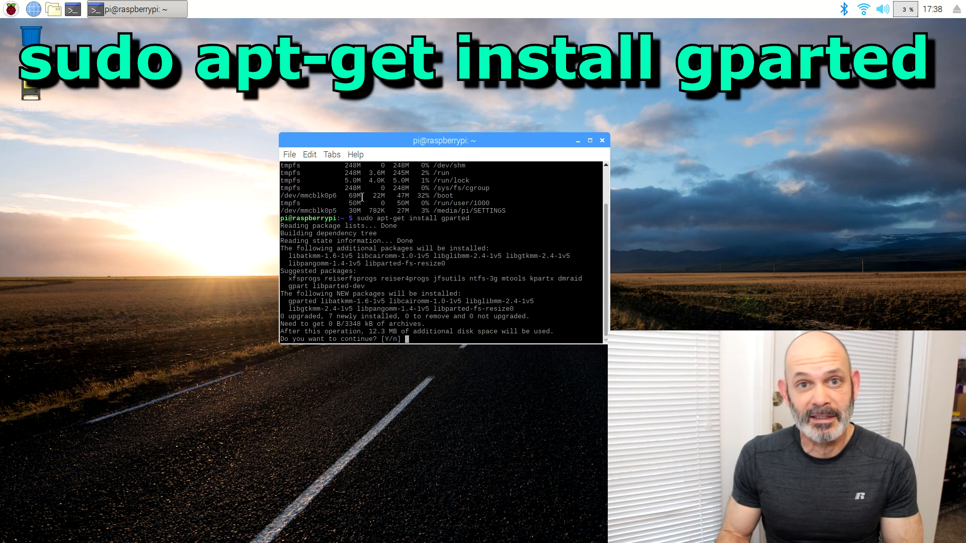
text(y)
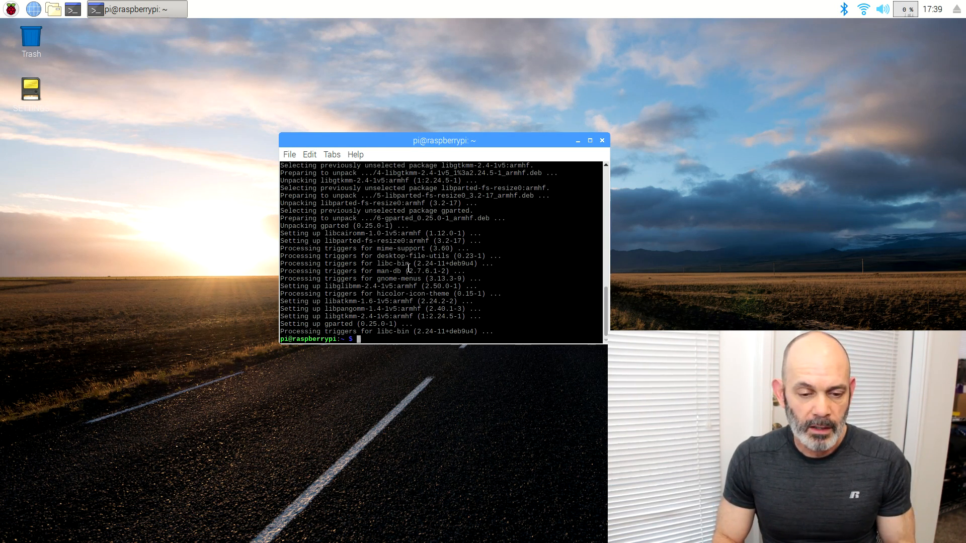
- Type gparted at the prompt and launch GParted from the Raspberry menu
text(gpa)
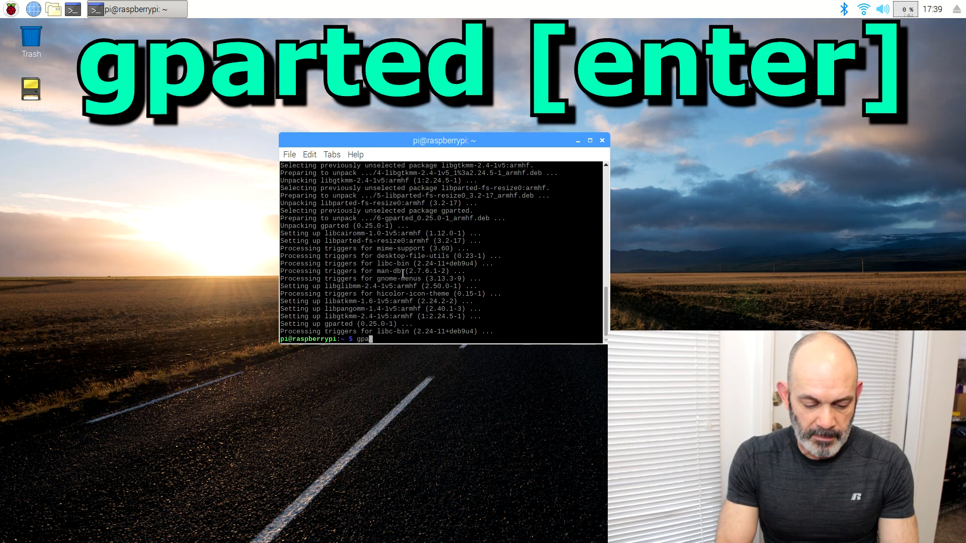
text(rted)
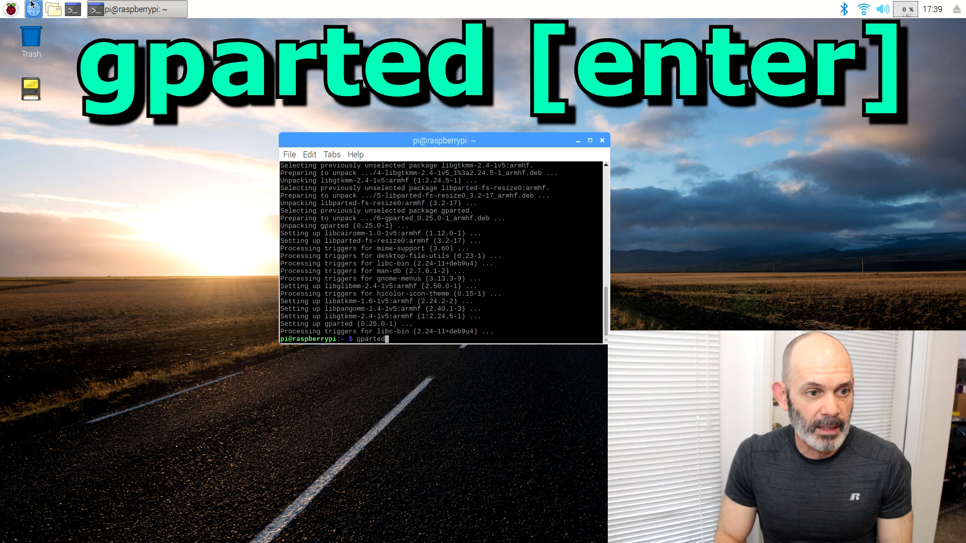
click(11, 9)
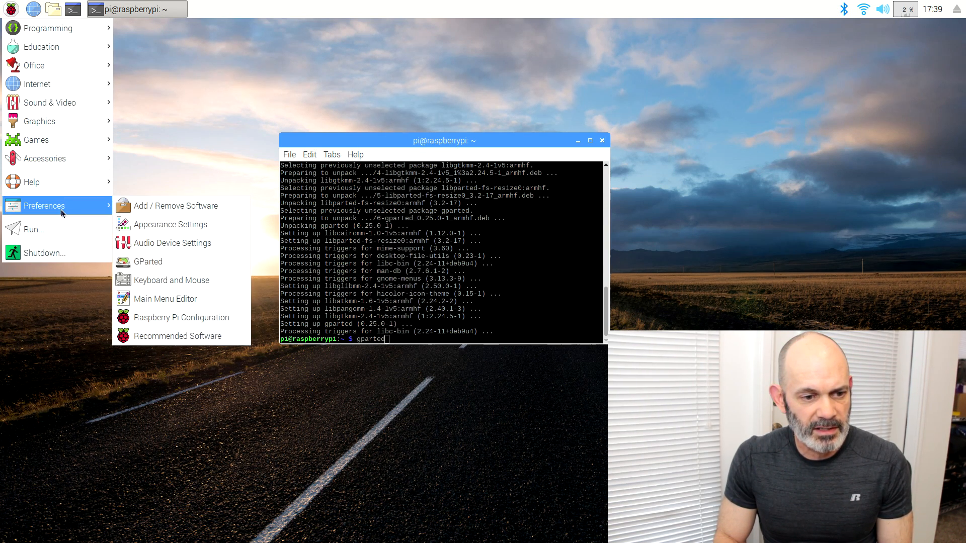
mouse_move(147, 261)
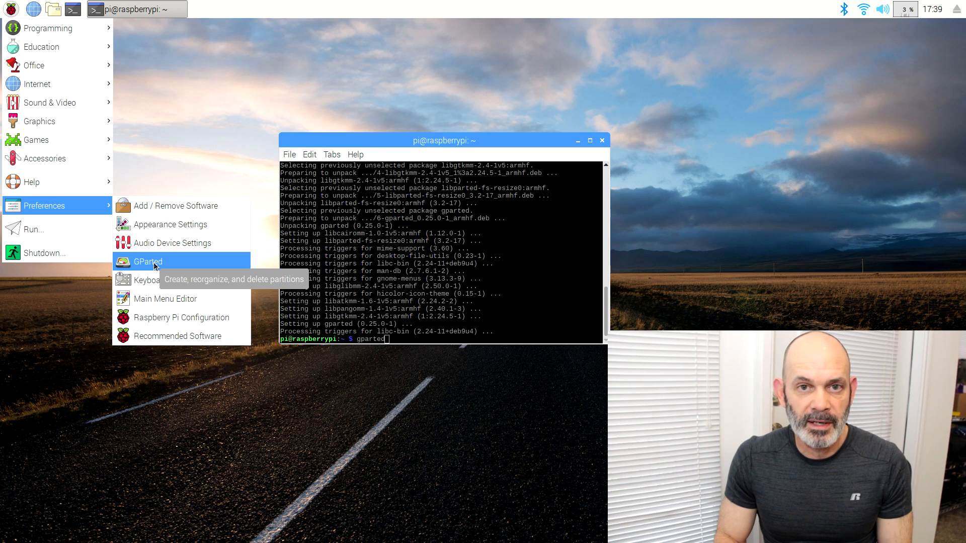
click(148, 261)
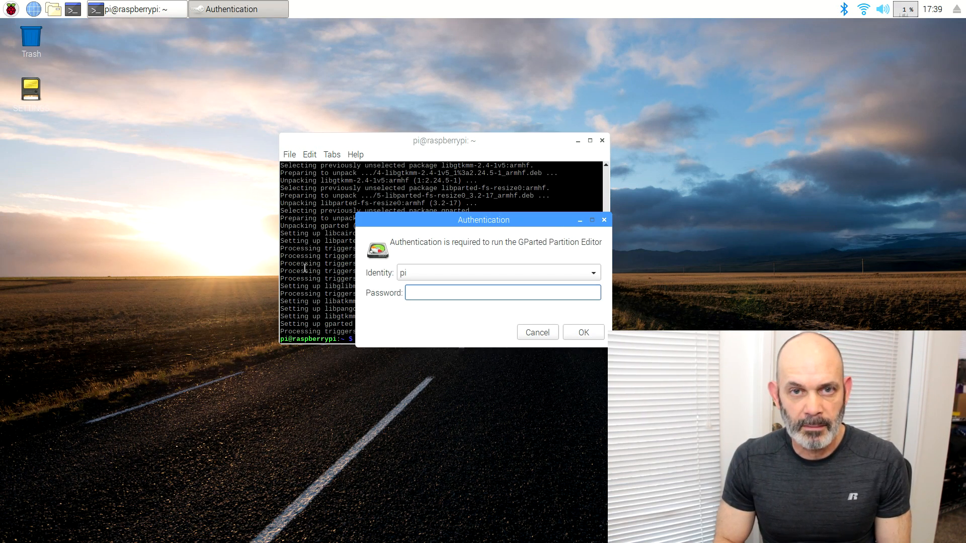
- Enter the password in the GParted authentication dialog and submit it
click(502, 291)
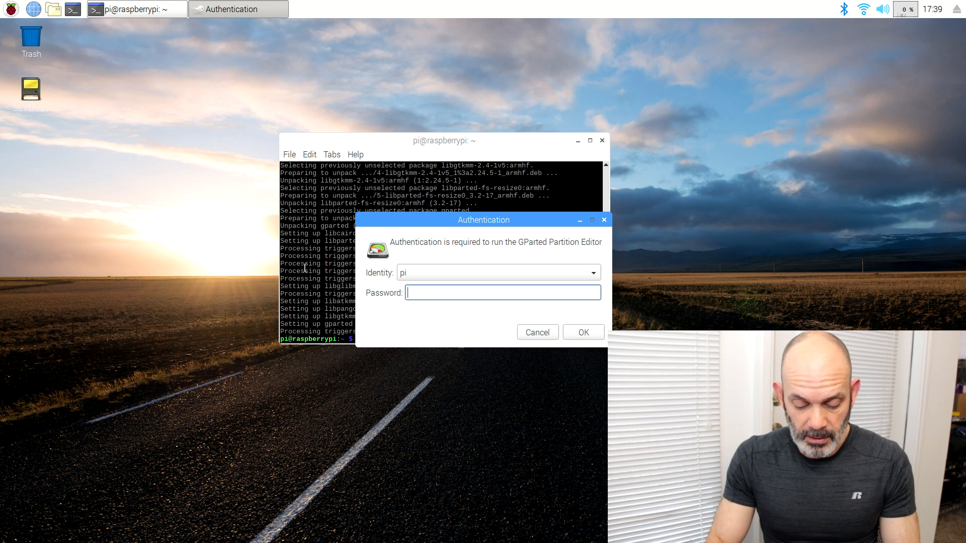
text(•)
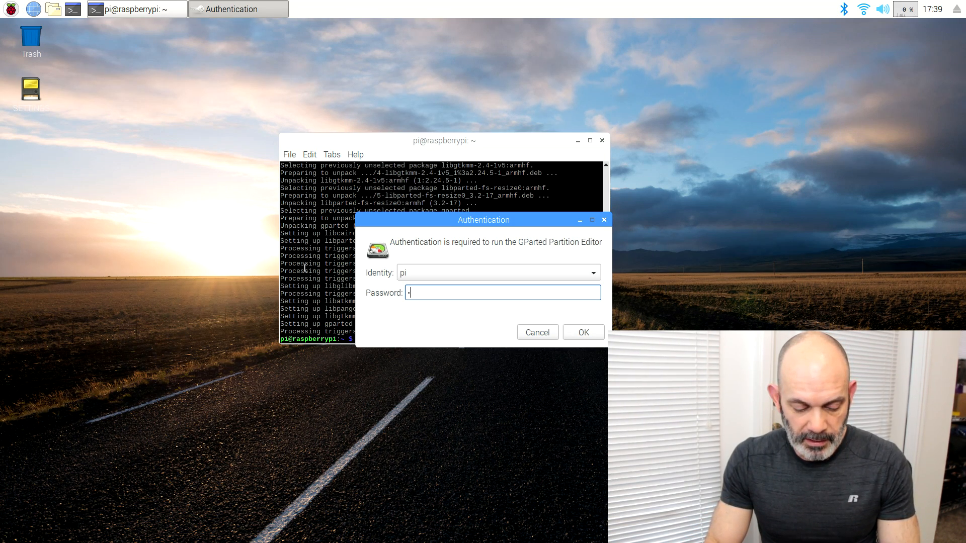
text(password)
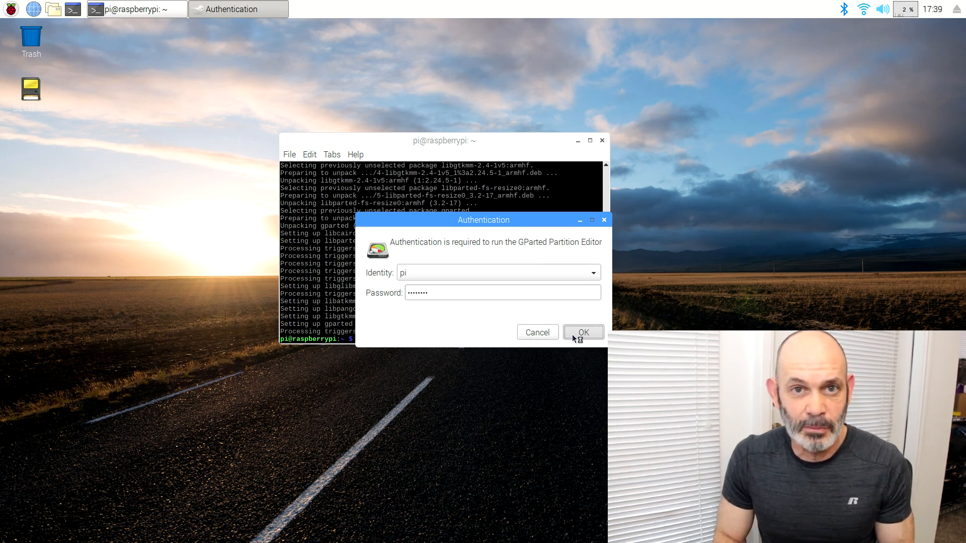
click(583, 332)
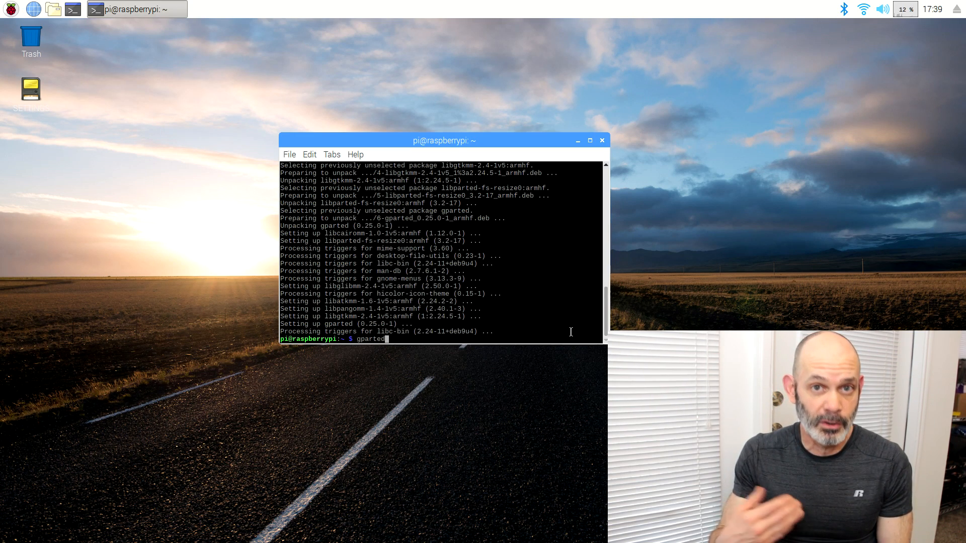
- Review /dev/mmcblk0 in GParted, confirming the ext4 root partition is 57.63 GiB
key(Return)
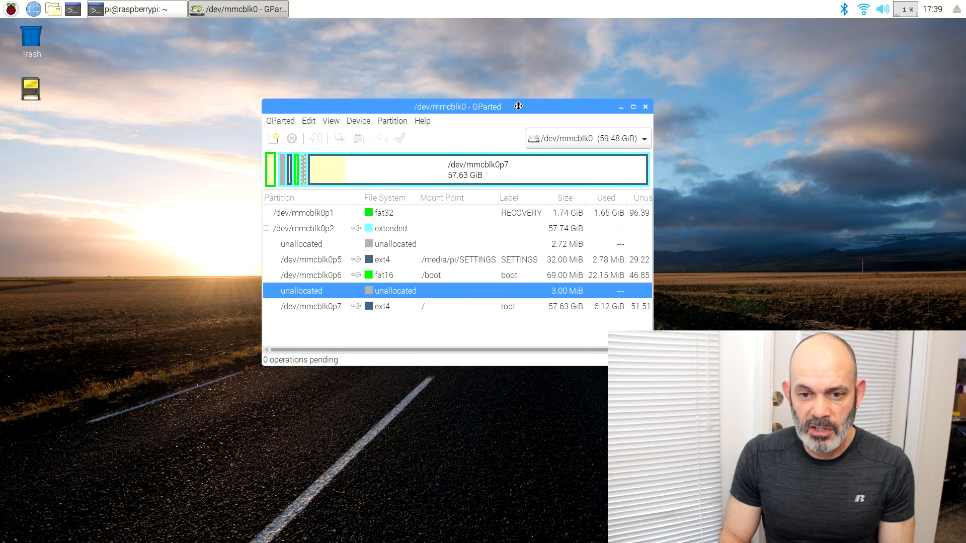
mouse_move(517, 126)
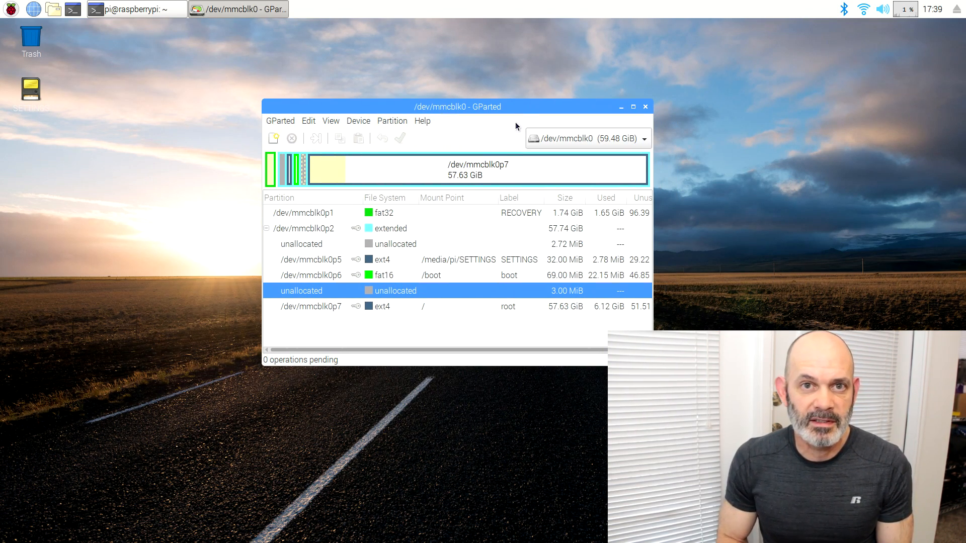
mouse_move(487, 114)
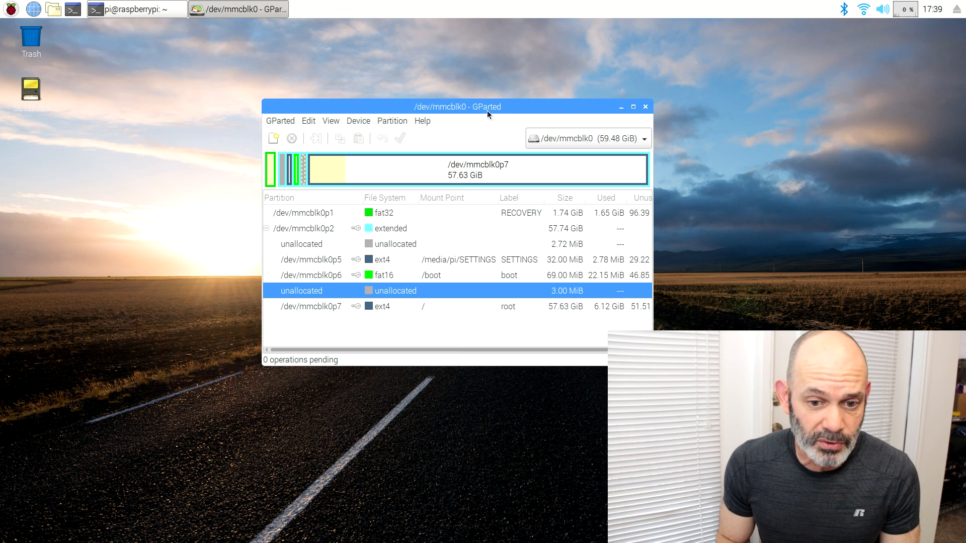
mouse_move(456, 236)
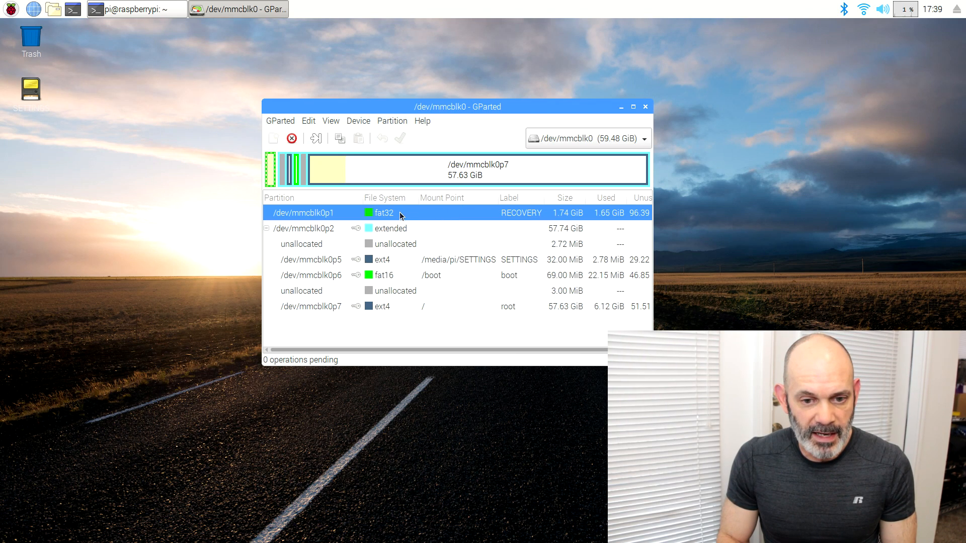
mouse_move(258, 165)
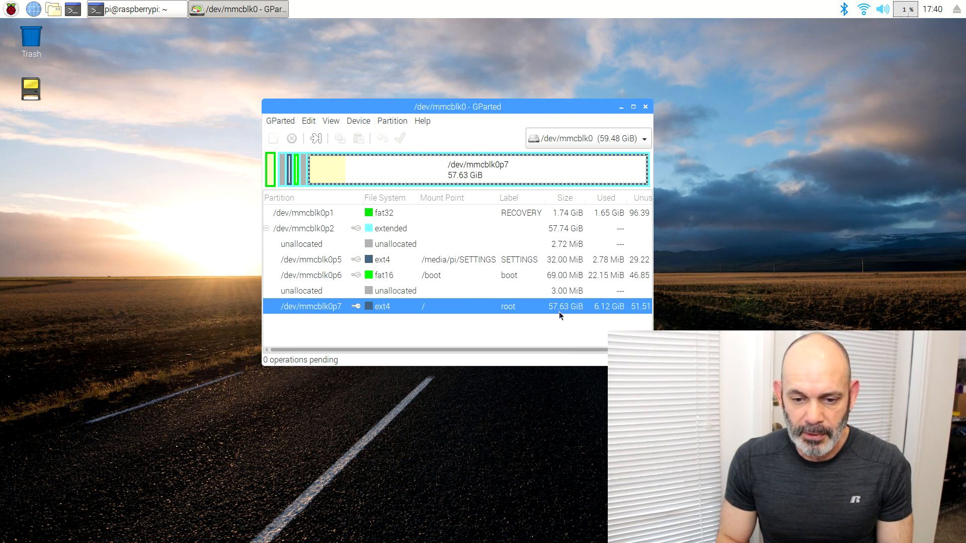
mouse_move(607, 313)
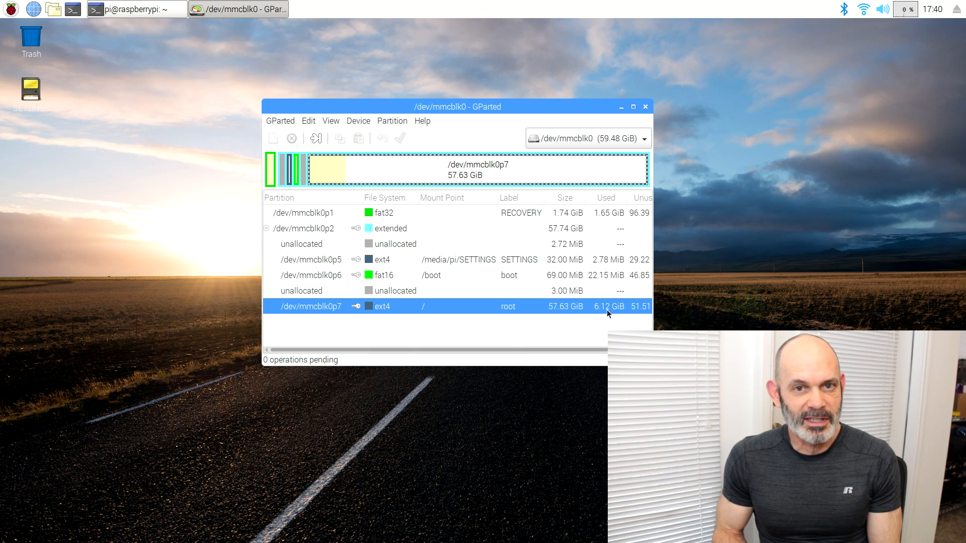
mouse_move(524, 309)
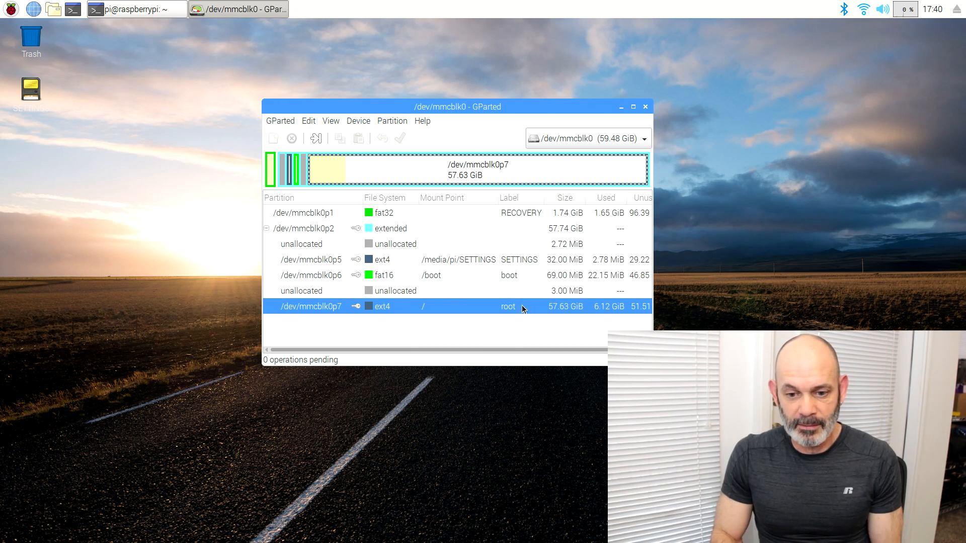
mouse_move(528, 316)
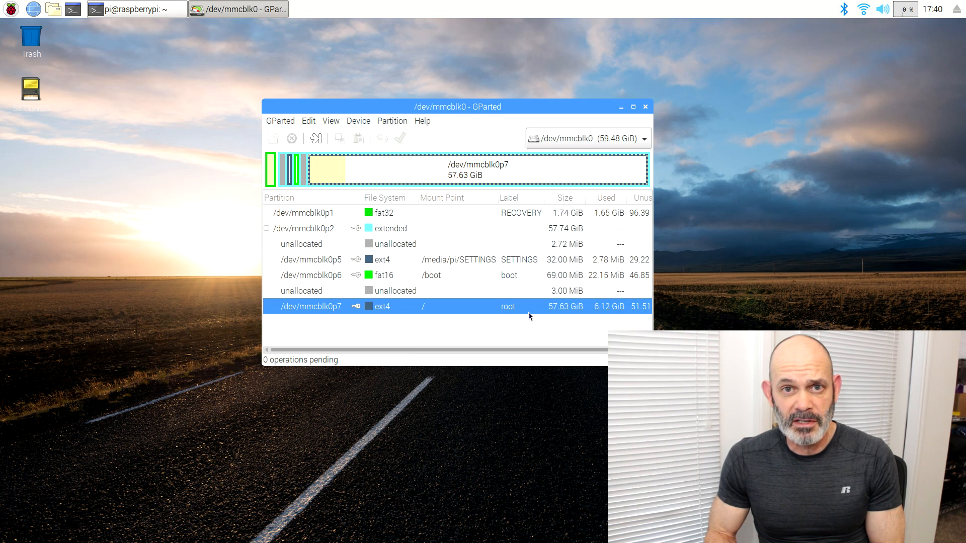